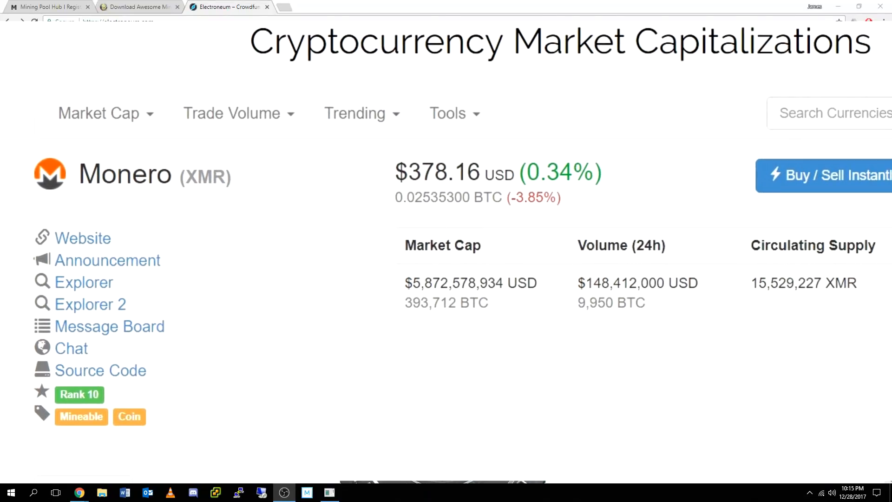
- Switch Chrome from the Monero market cap page to the electroneum.com tab
{"action": "left_click", "coordinate": [227, 6]}
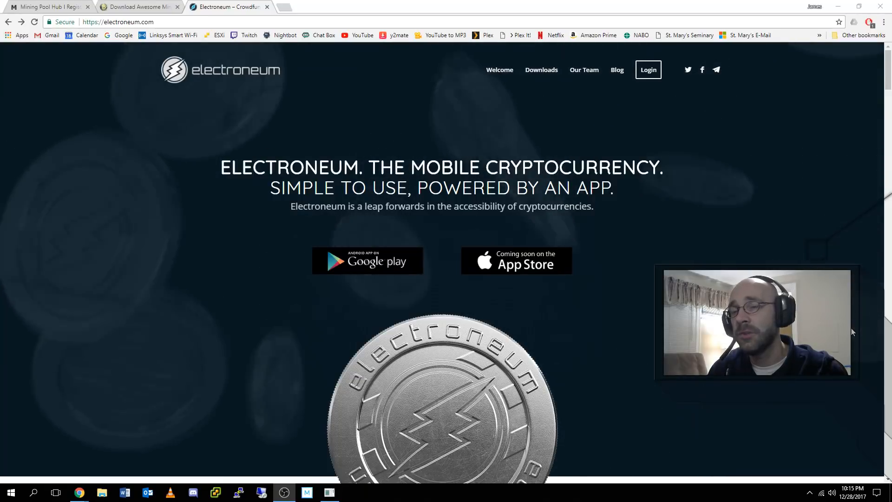
{"action": "left_click", "coordinate": [232, 7]}
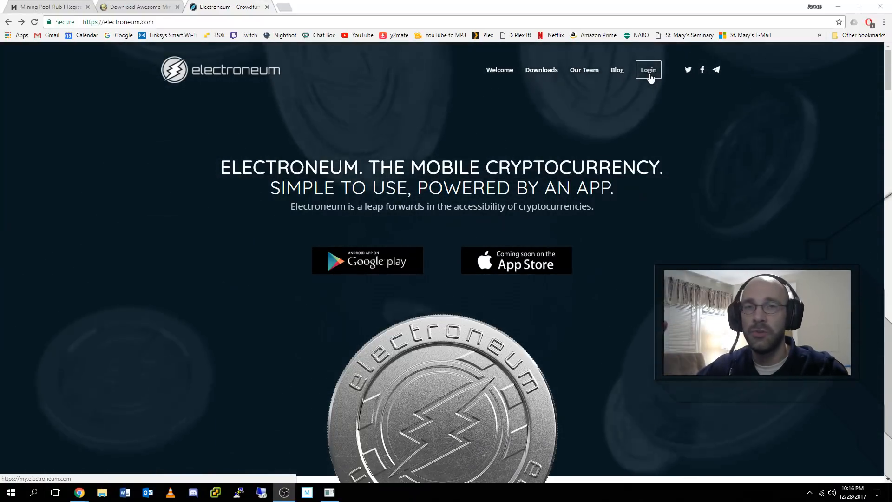
{"action": "mouse_move", "coordinate": [653, 116]}
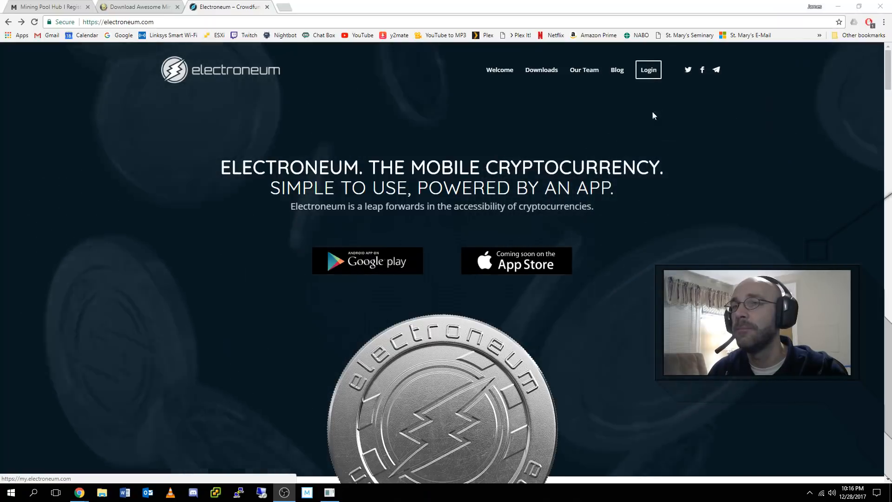
{"action": "mouse_move", "coordinate": [648, 79]}
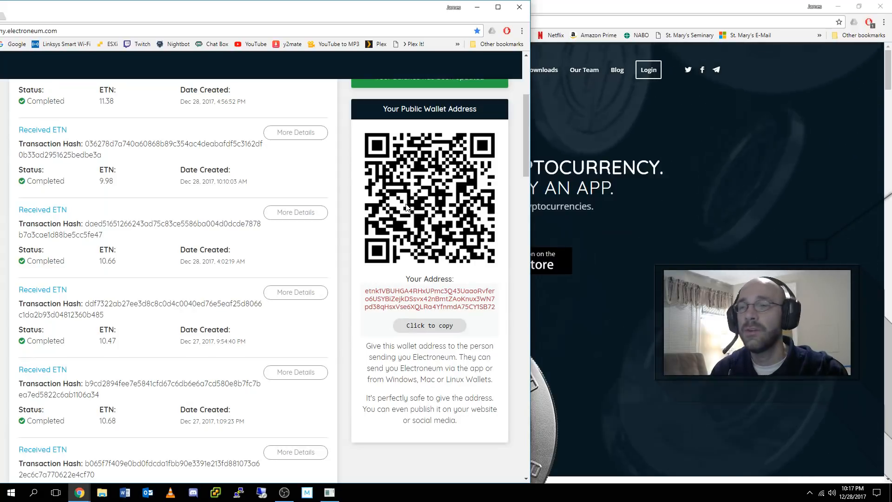
{"action": "mouse_move", "coordinate": [357, 175]}
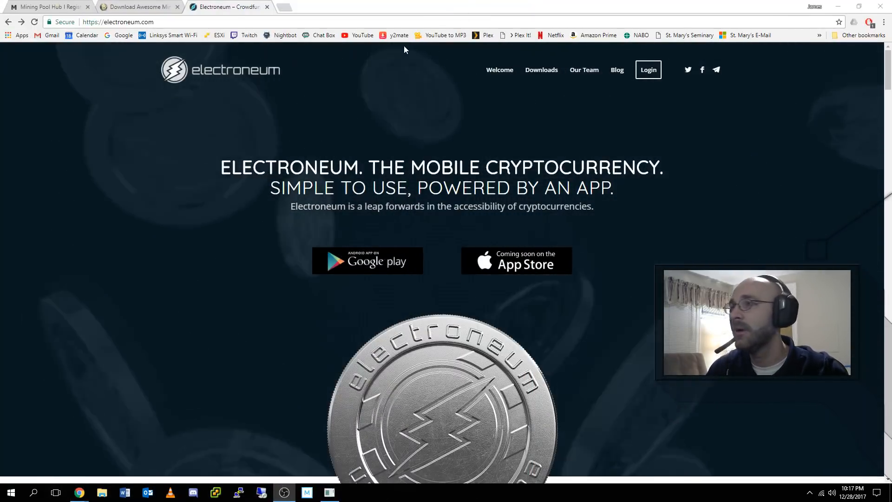
- Switch to Mining Pool Hub and bring up the Register New Account form with its 4-digit PIN
{"action": "left_click", "coordinate": [49, 7]}
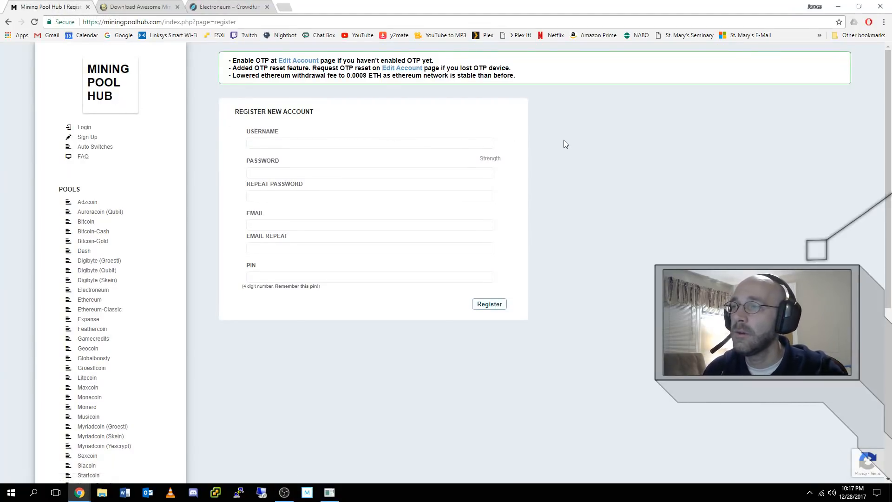
{"action": "mouse_move", "coordinate": [572, 143]}
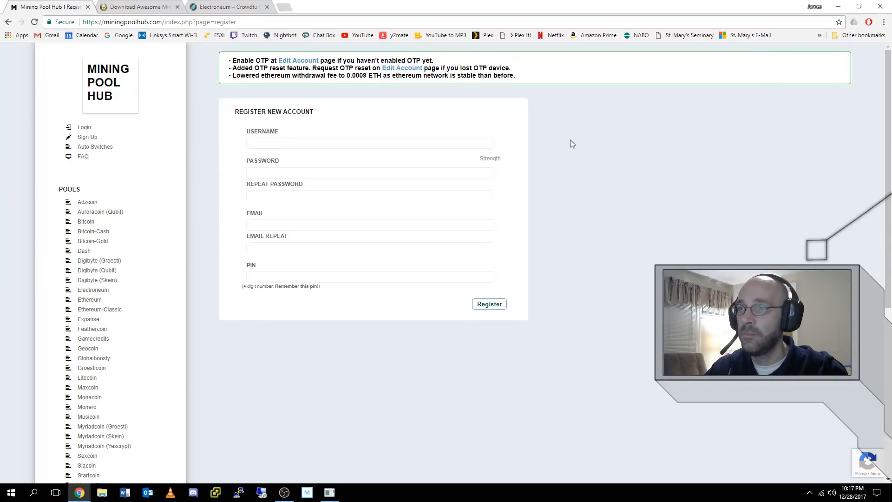
{"action": "left_click", "coordinate": [488, 303]}
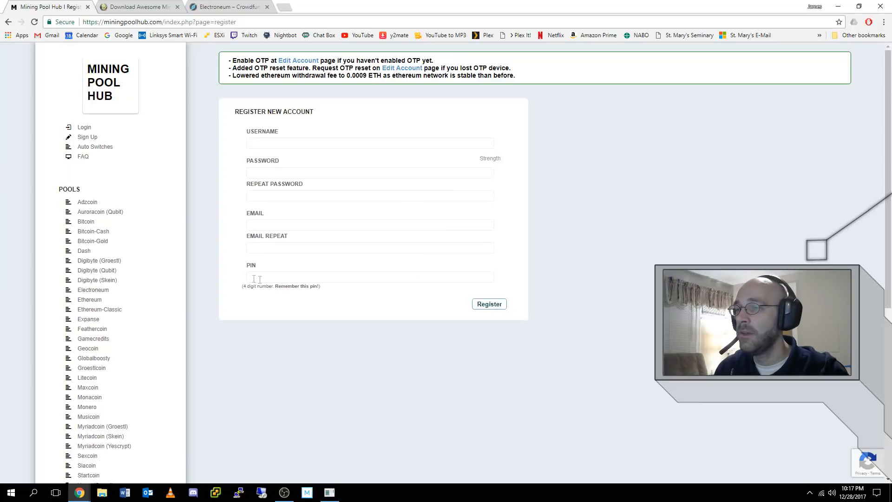
{"action": "left_click", "coordinate": [488, 303]}
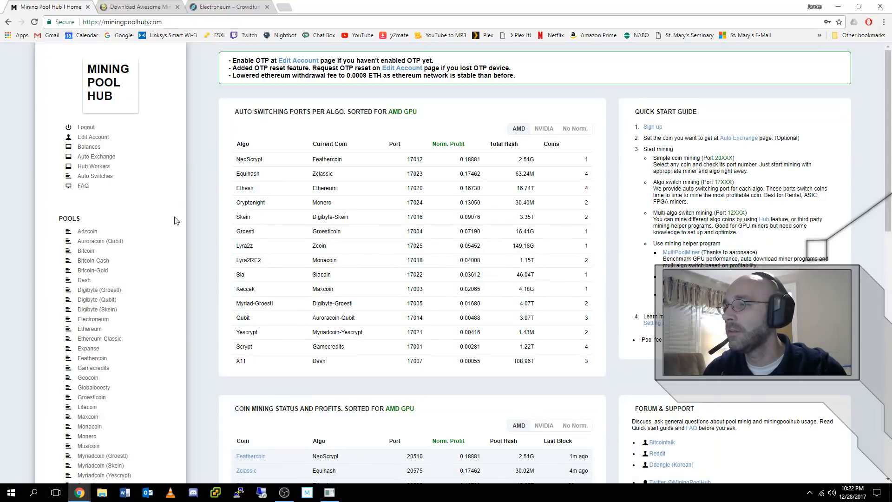
{"action": "scroll", "scroll_direction": "down", "scroll_amount": 3}
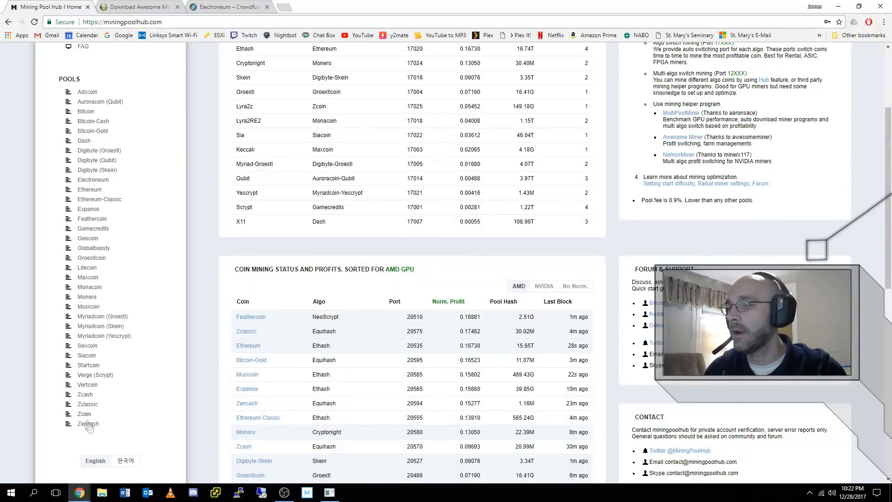
{"action": "mouse_move", "coordinate": [171, 278]}
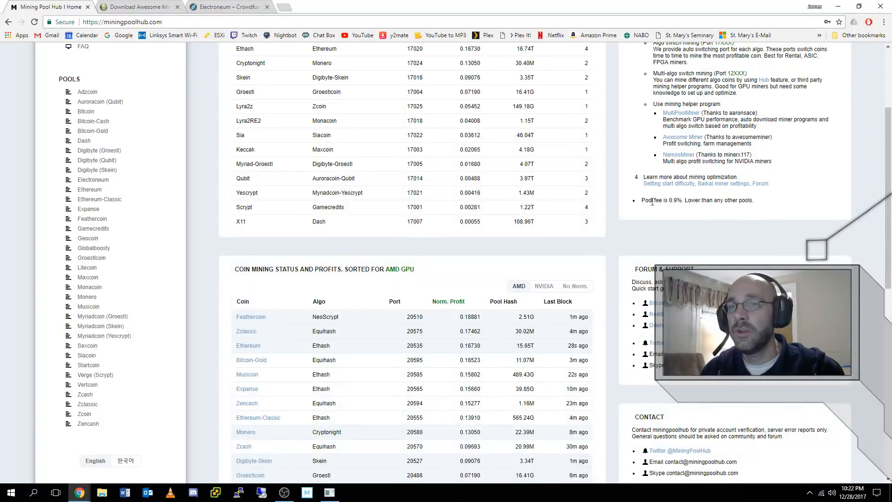
{"action": "left_click_drag", "start_coordinate": [641, 199], "coordinate": [707, 200]}
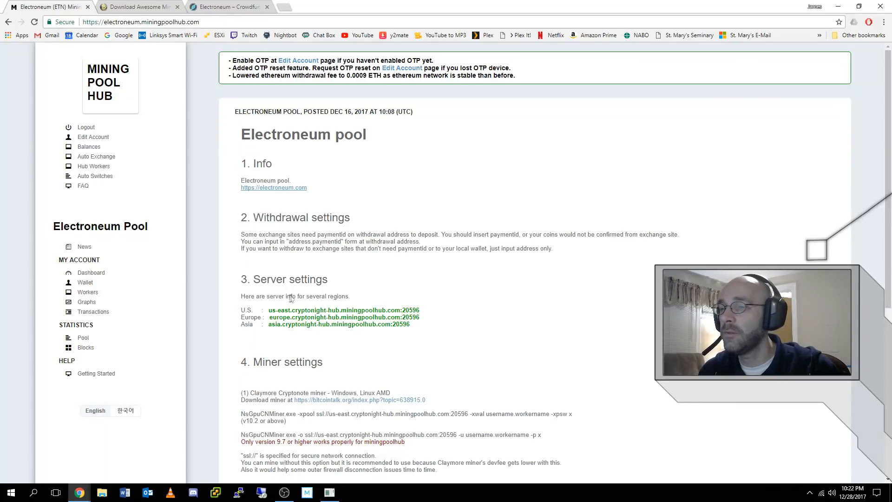
- Scroll down the Mining Pool Hub page toward the Electroneum pool
{"action": "scroll", "scroll_direction": "down", "scroll_amount": 3}
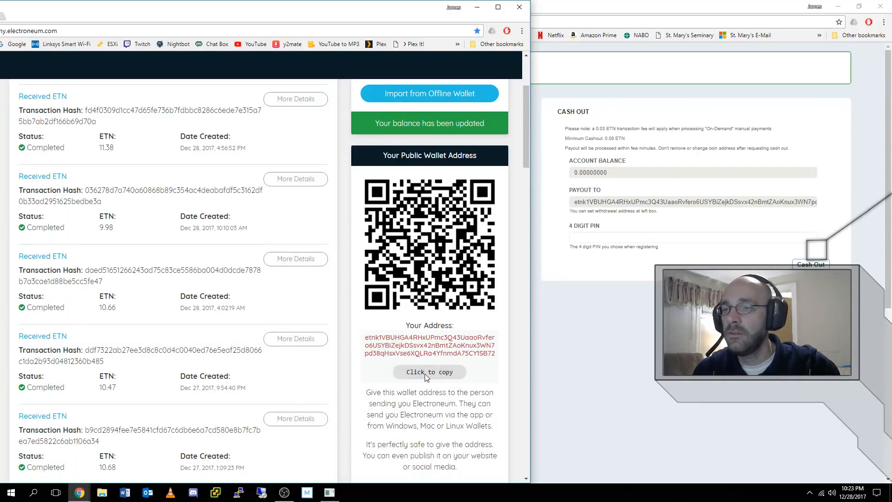
- Set the wallet address as Electroneum payment address with a 2 ETN payout threshold
{"action": "left_click", "coordinate": [428, 371]}
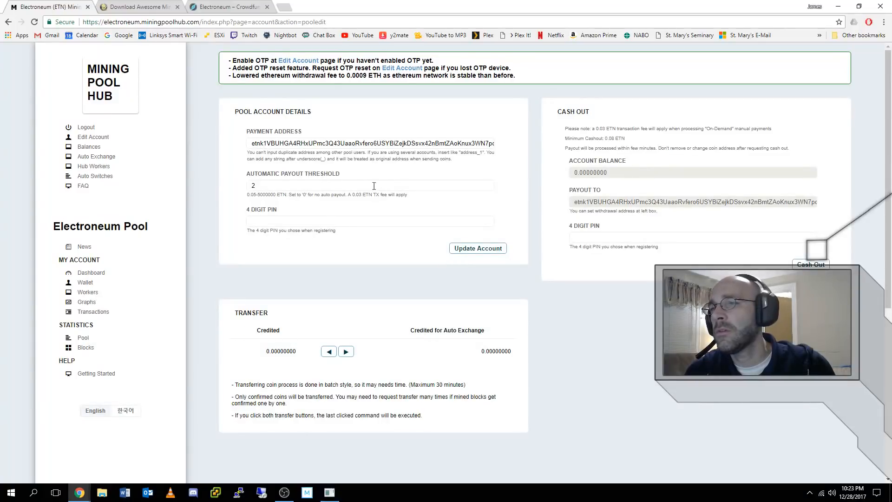
{"action": "left_click", "coordinate": [370, 185]}
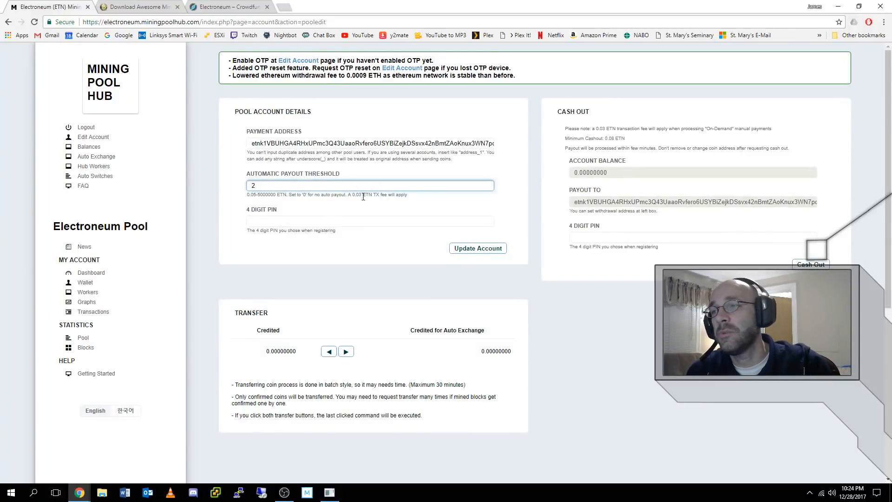
{"action": "left_click", "coordinate": [369, 221]}
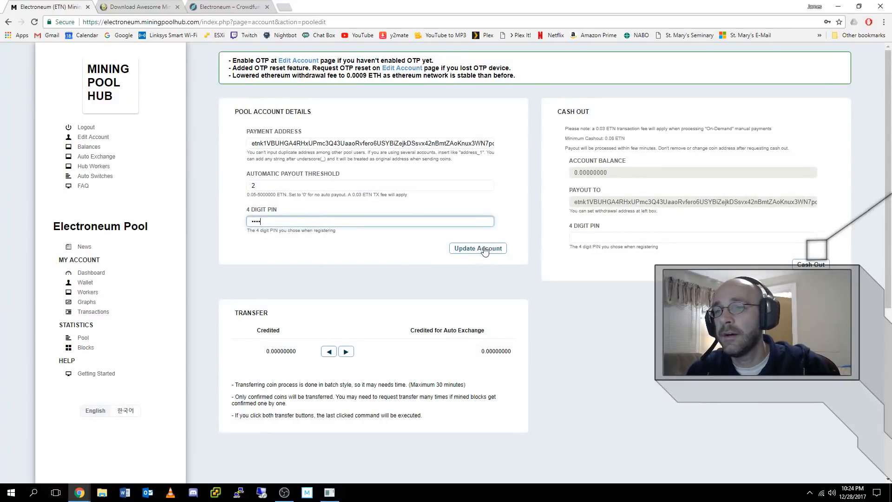
{"action": "left_click", "coordinate": [477, 248]}
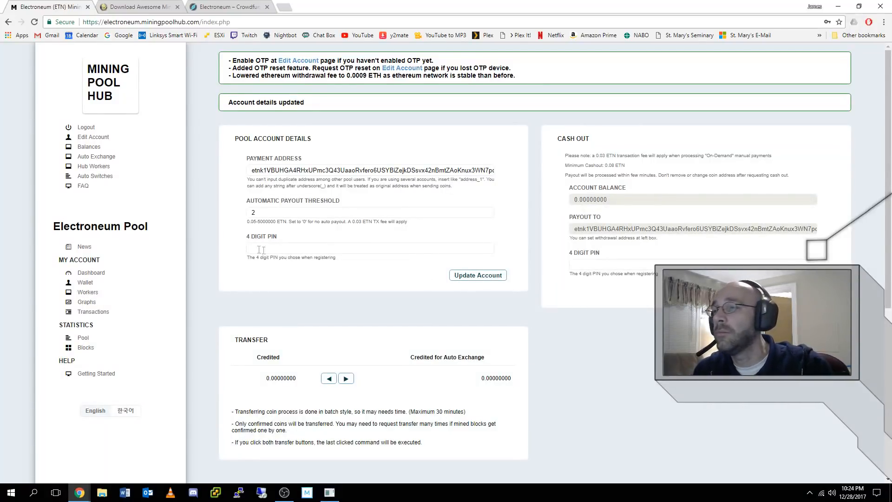
{"action": "left_click", "coordinate": [84, 247]}
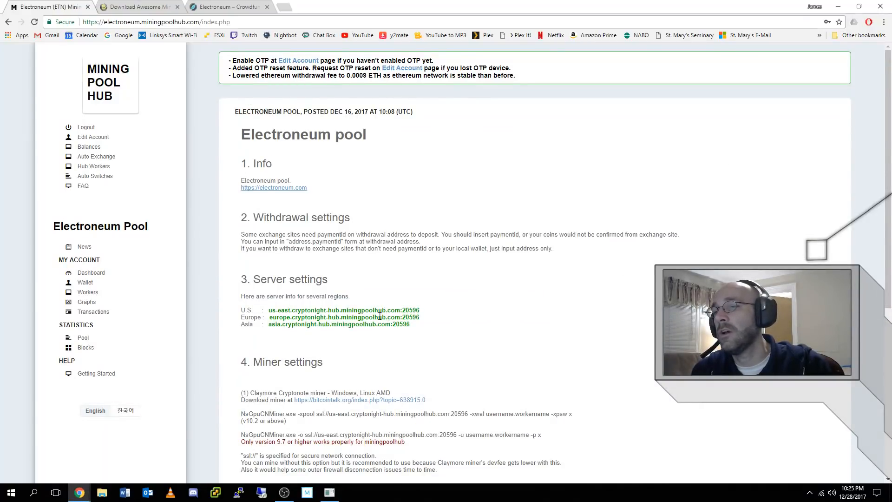
{"action": "left_click", "coordinate": [137, 6]}
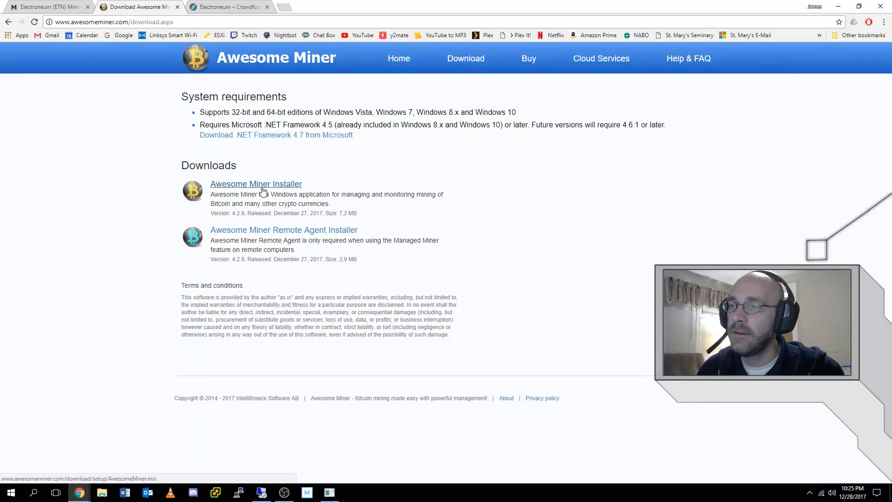
{"action": "mouse_move", "coordinate": [299, 213]}
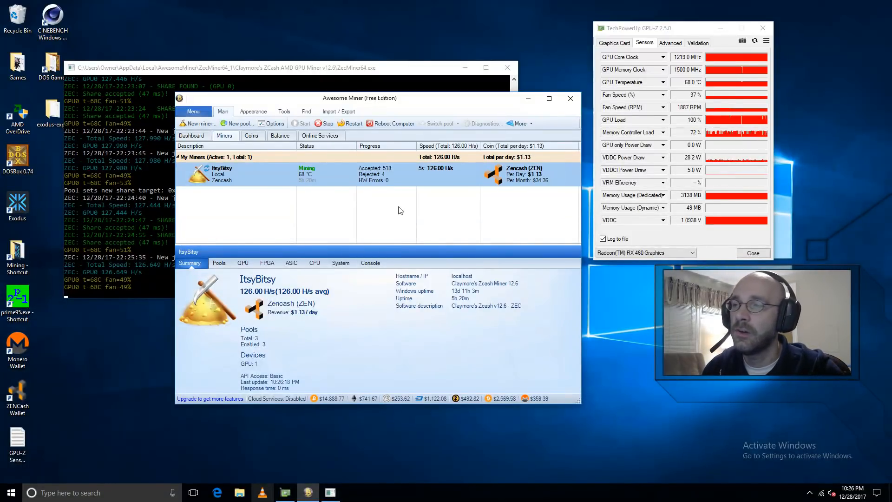
- Add a new managed miner described as CPU on the Local host
{"action": "left_click", "coordinate": [197, 123]}
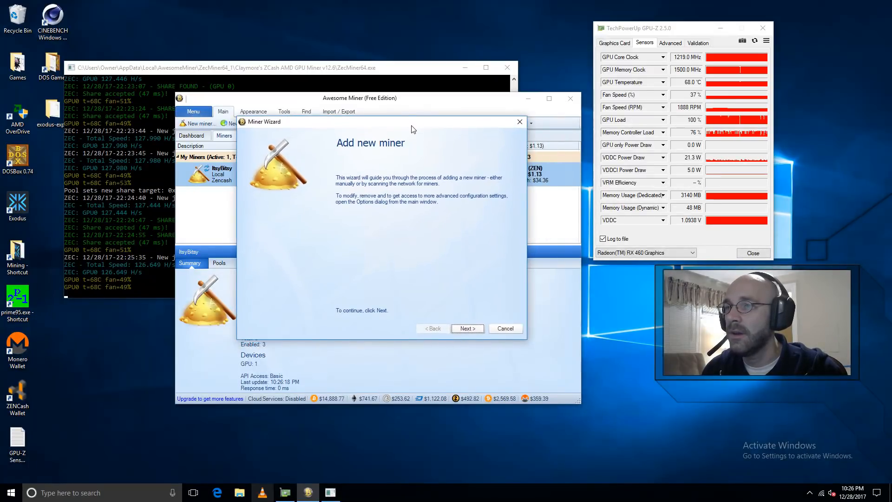
{"action": "mouse_move", "coordinate": [420, 226]}
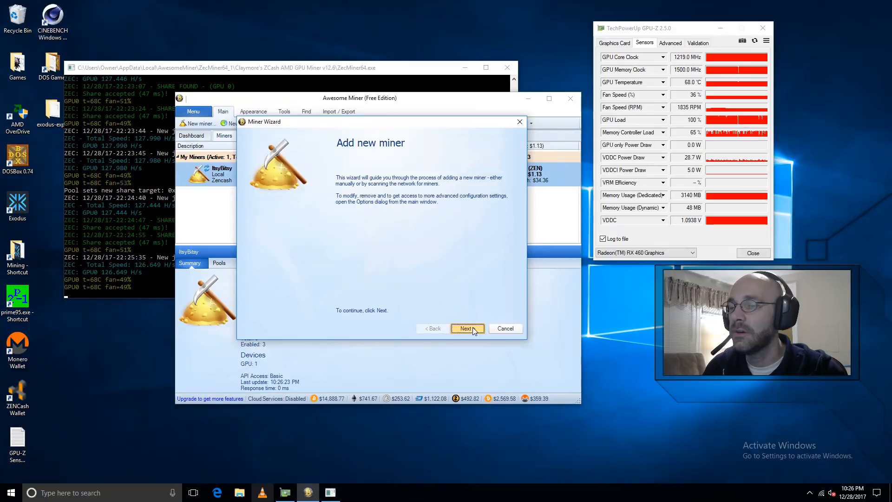
{"action": "left_click", "coordinate": [466, 329]}
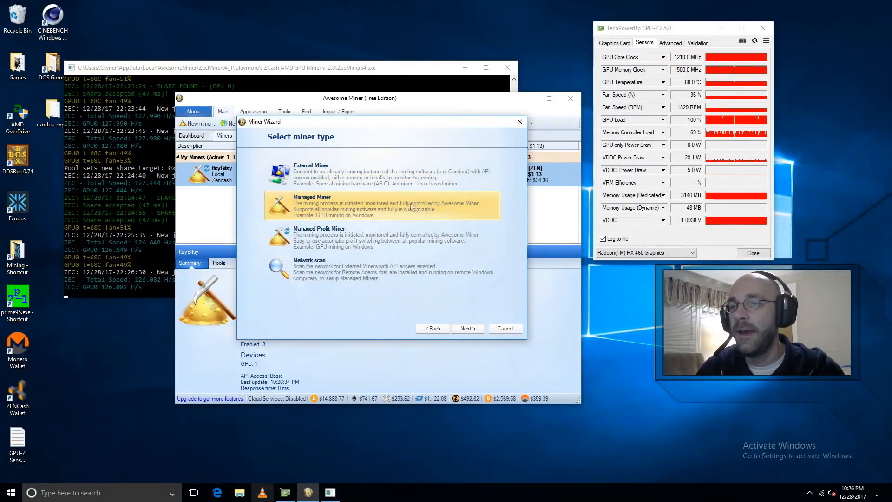
{"action": "left_click", "coordinate": [467, 329]}
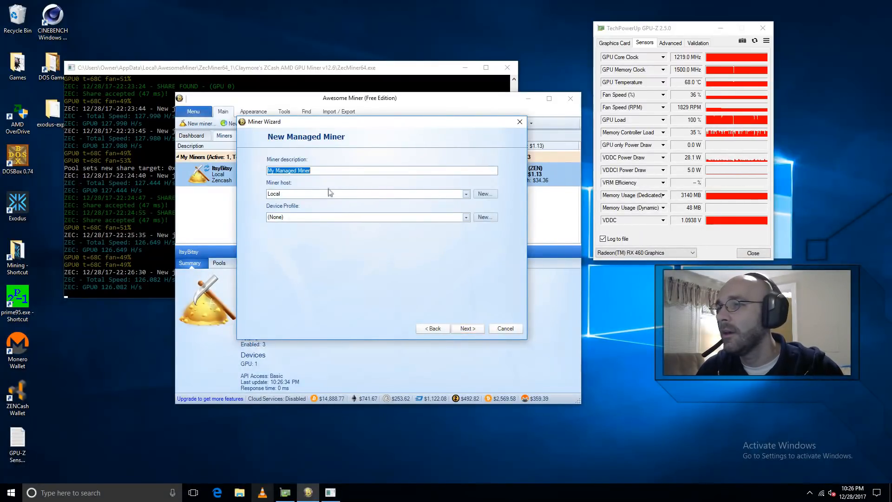
{"action": "type", "text": "C"}
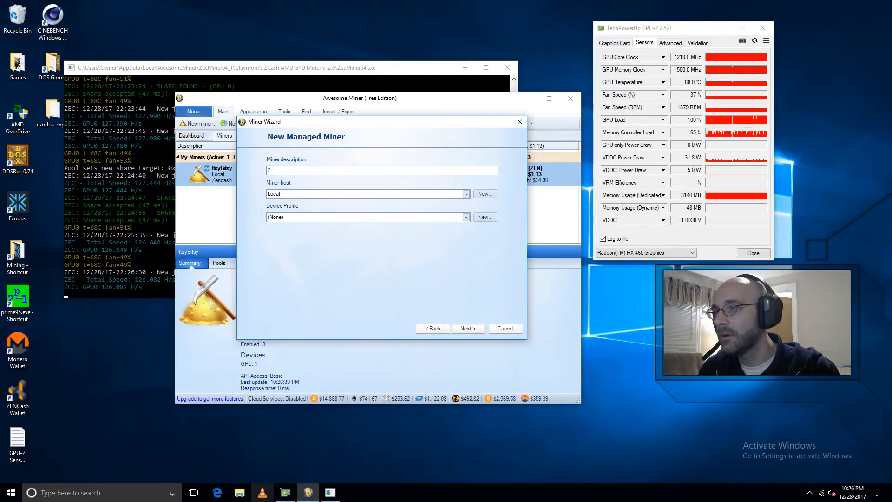
{"action": "type", "text": "PU"}
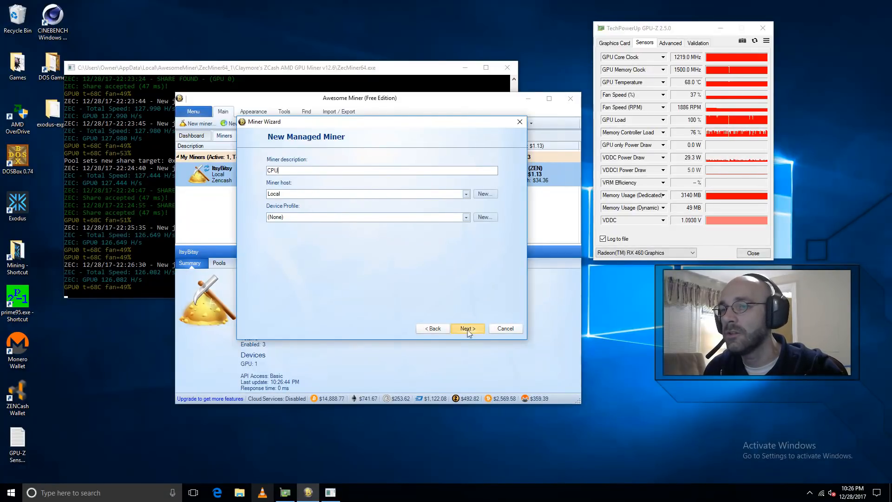
{"action": "left_click", "coordinate": [466, 329]}
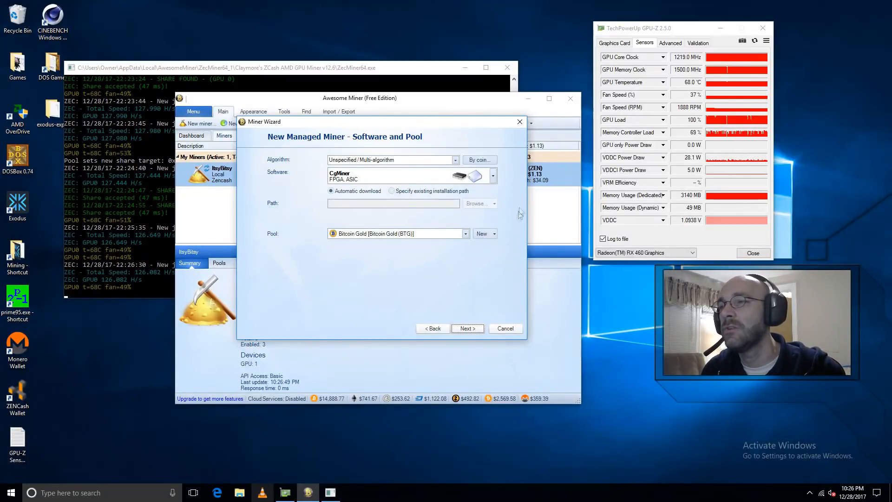
{"action": "mouse_move", "coordinate": [417, 167]}
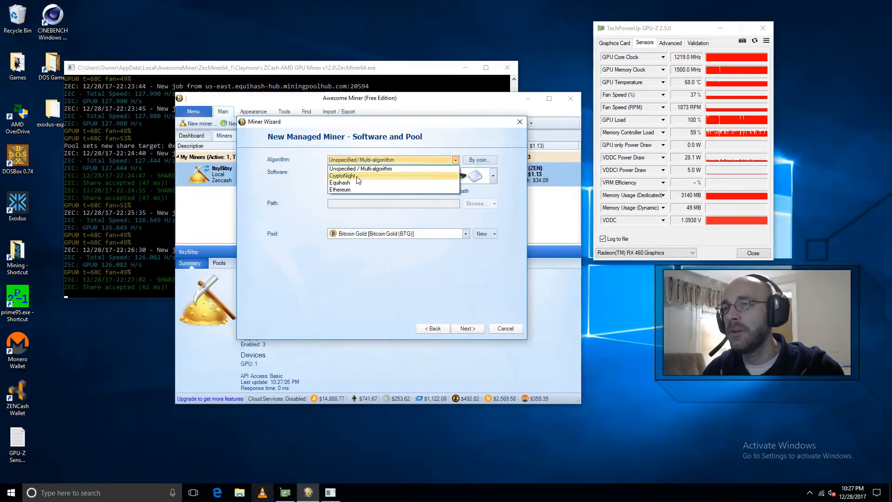
- Choose the CryptoNight algorithm and filter it by the Electroneum (ETN) coin
{"action": "left_click", "coordinate": [341, 175]}
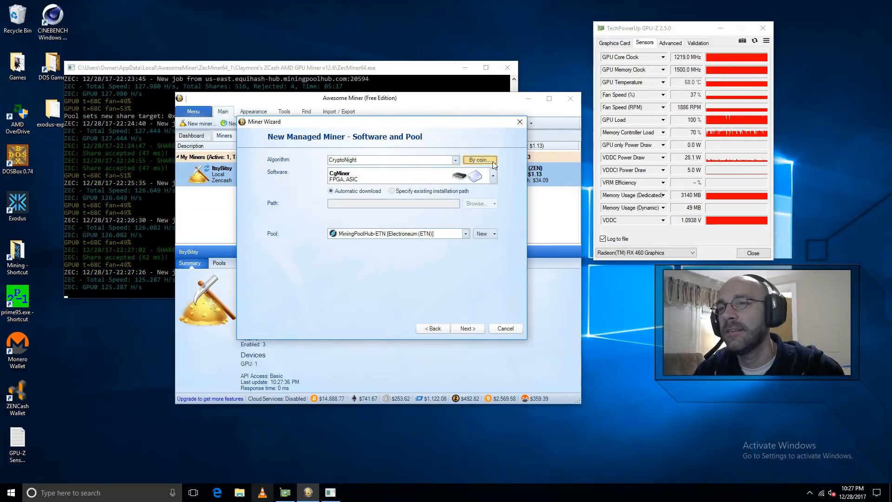
{"action": "left_click", "coordinate": [479, 159]}
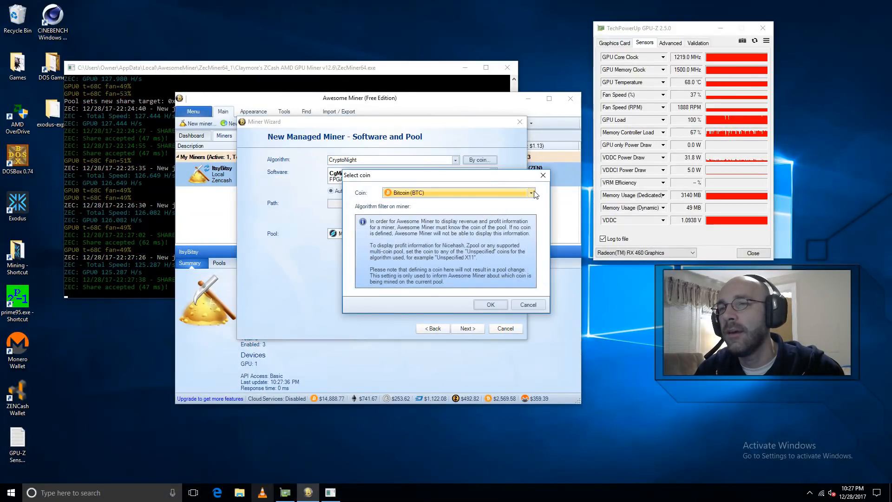
{"action": "left_click", "coordinate": [530, 193]}
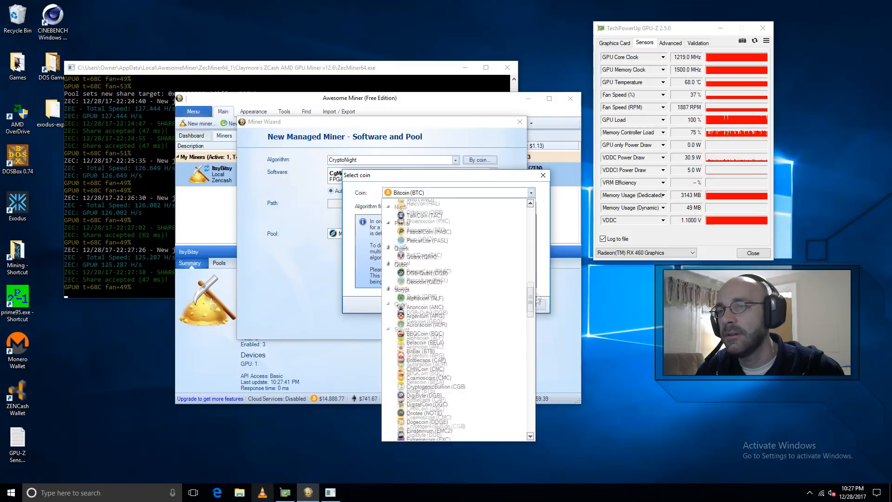
{"action": "scroll", "scroll_direction": "down", "scroll_amount": 3}
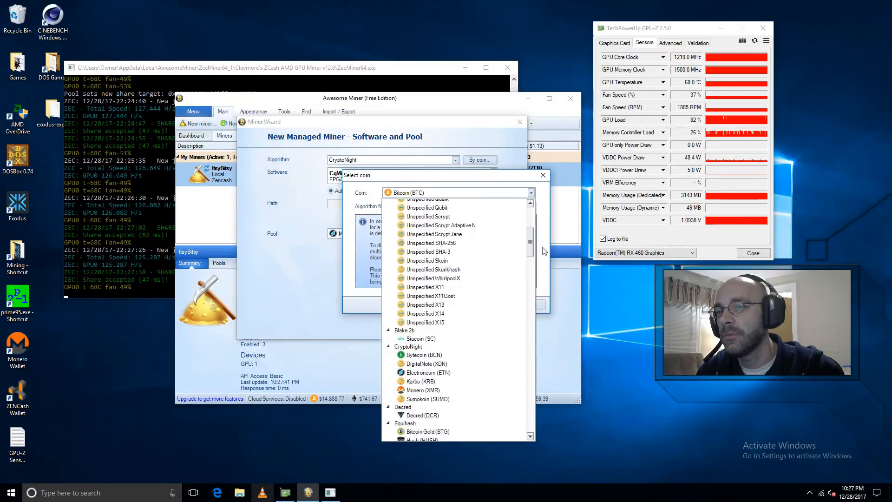
{"action": "left_click", "coordinate": [426, 372]}
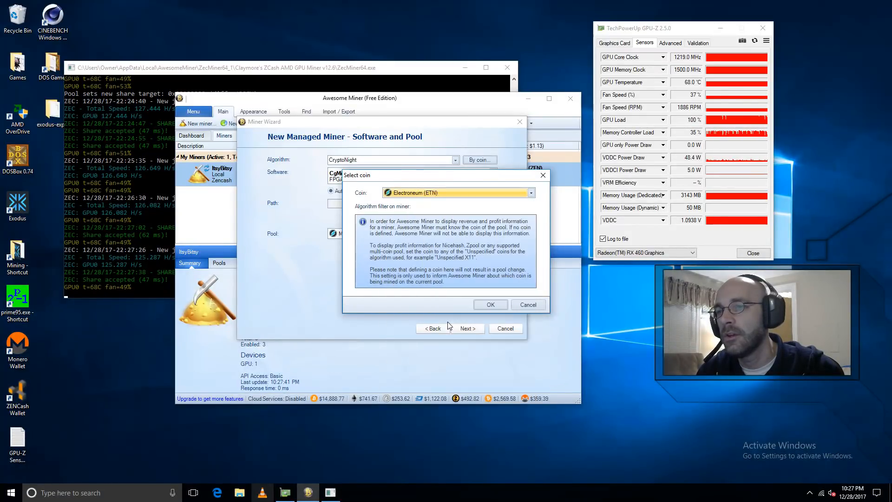
{"action": "left_click", "coordinate": [489, 305]}
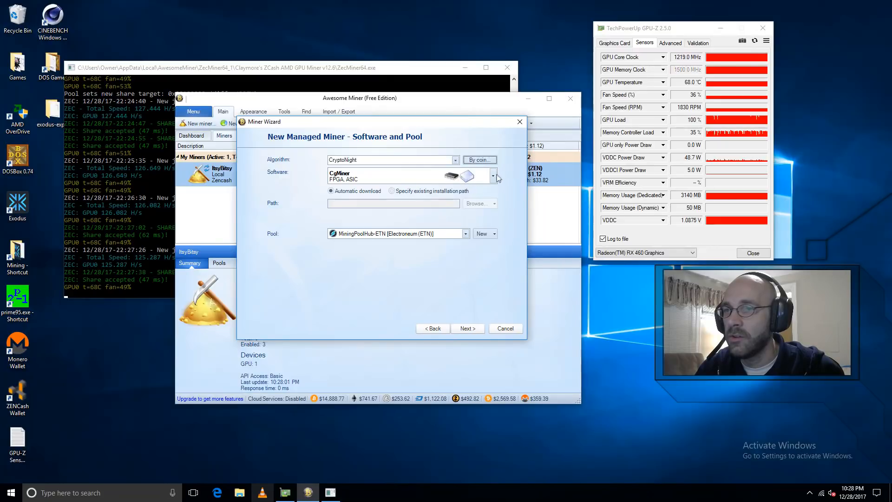
- Select CpuMiner-Opt (CPU) as the new miner's software
{"action": "left_click", "coordinate": [491, 175]}
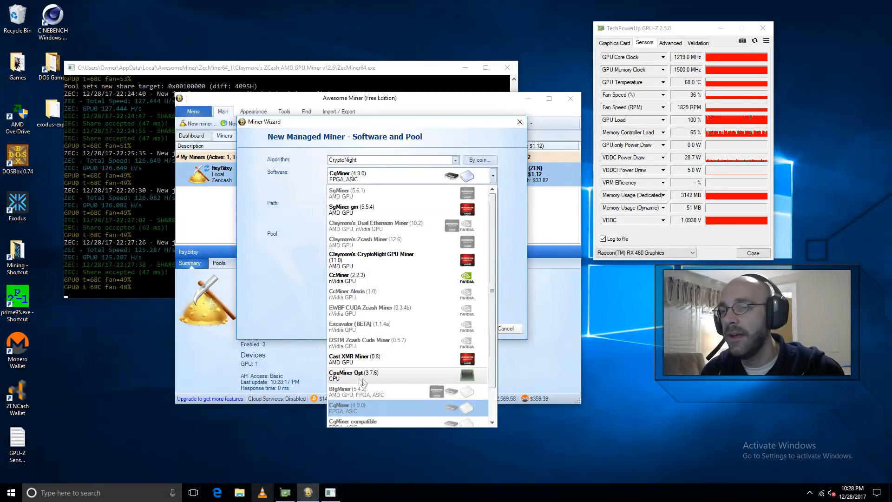
{"action": "left_click", "coordinate": [353, 375]}
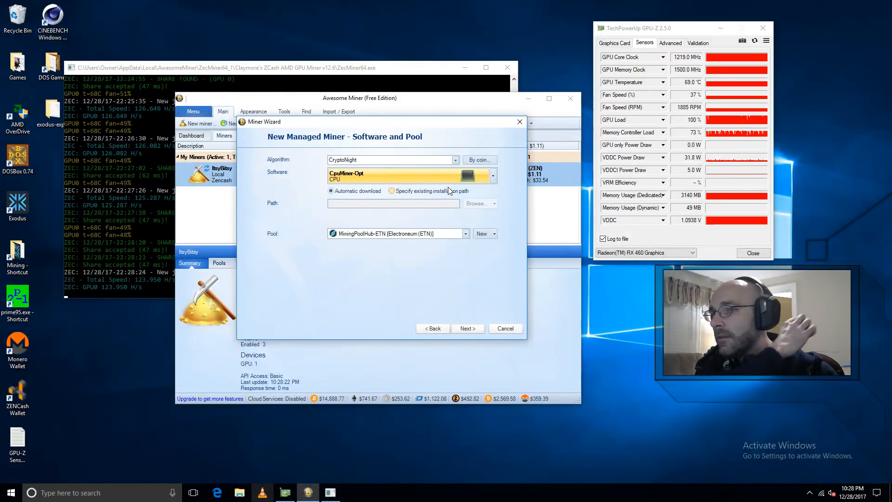
{"action": "left_click", "coordinate": [331, 191]}
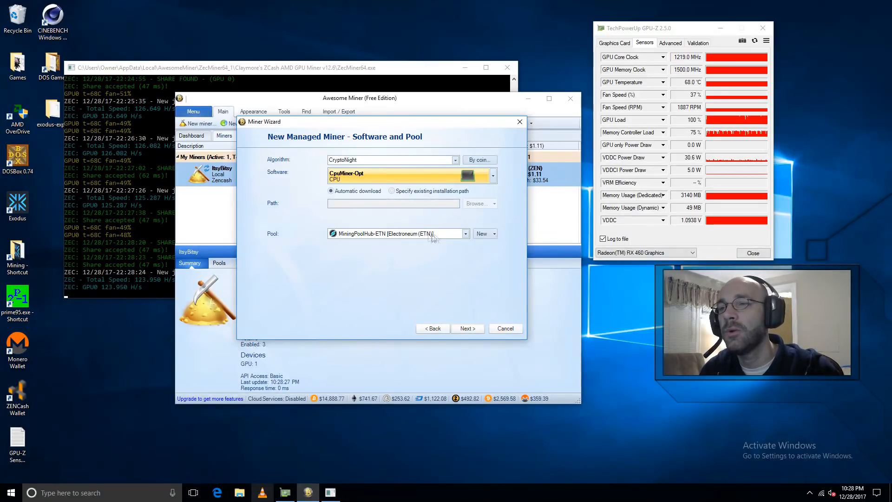
{"action": "mouse_move", "coordinate": [443, 236]}
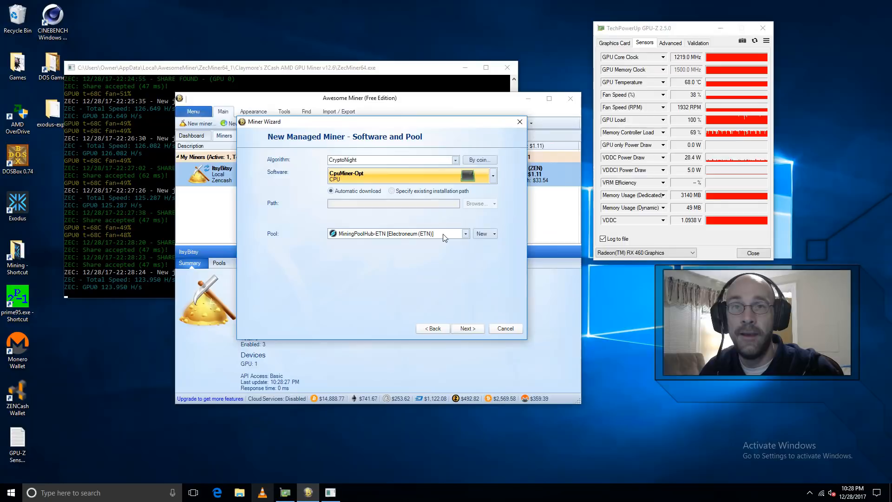
{"action": "mouse_move", "coordinate": [485, 234]}
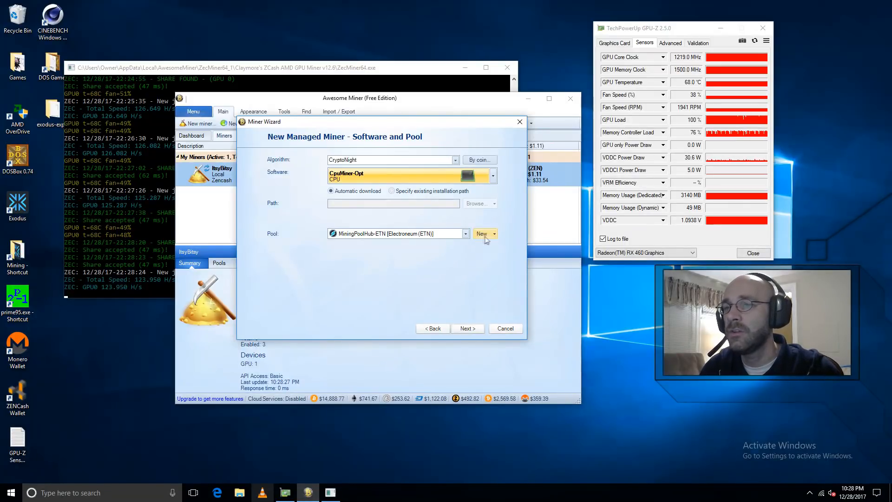
- Create a new pool with the description MiningPoolHub-ETN-CPU
{"action": "left_click", "coordinate": [481, 233]}
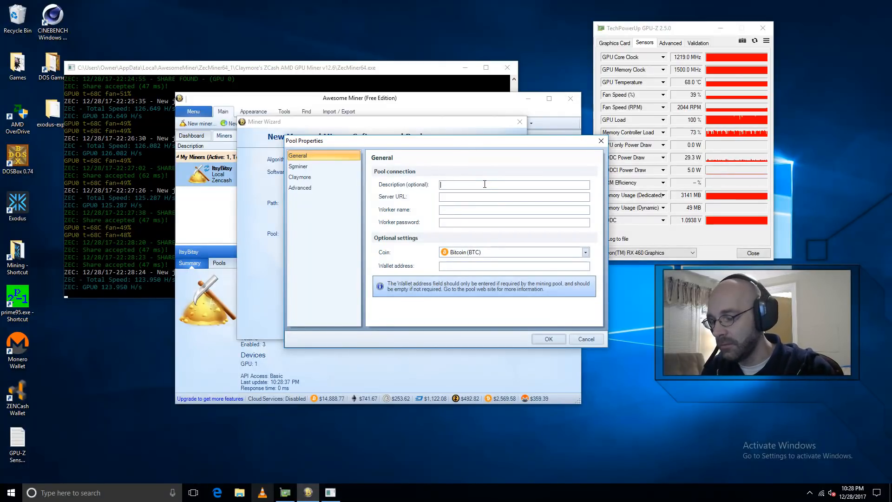
{"action": "type", "text": "Mini"}
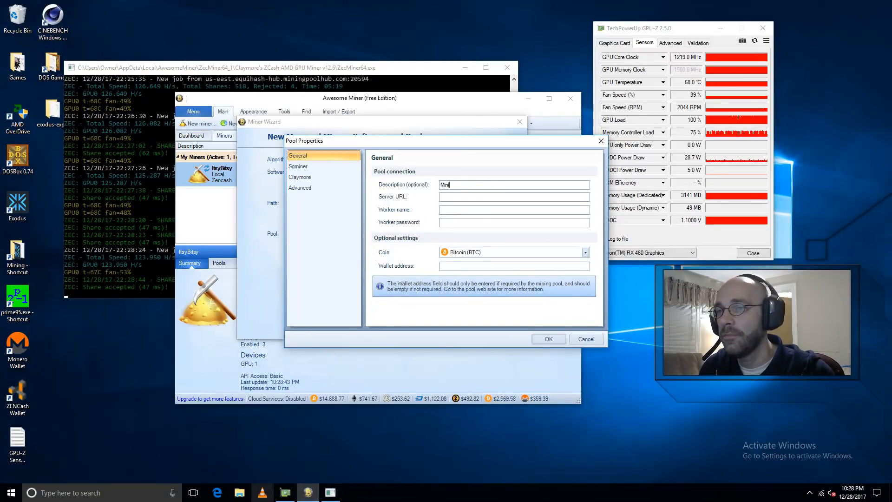
{"action": "type", "text": "MiningPoolHub-"}
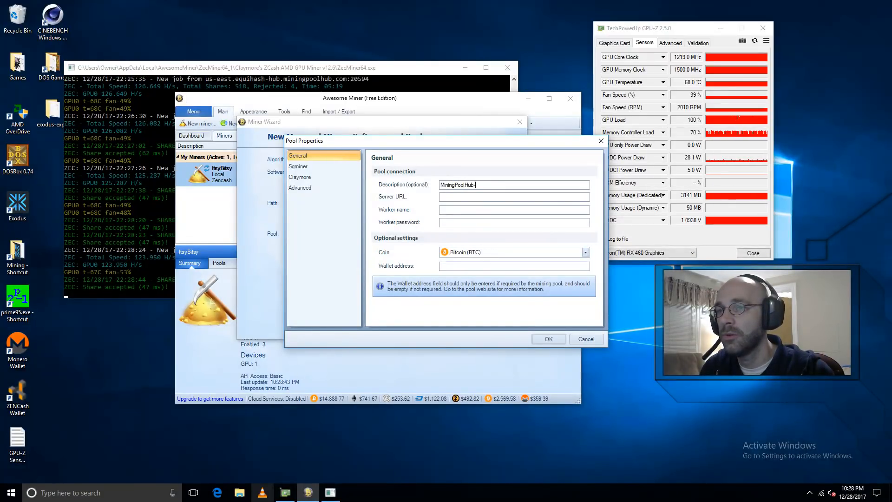
{"action": "type", "text": "ET"}
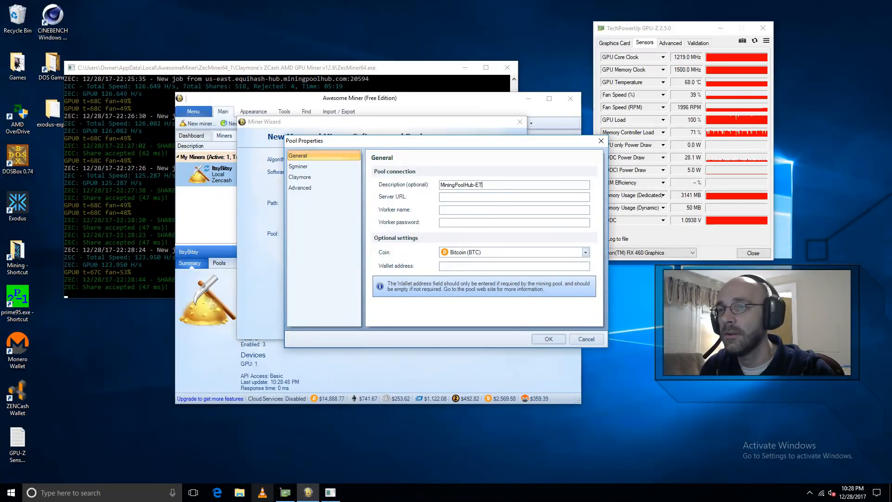
{"action": "type", "text": "N-C"}
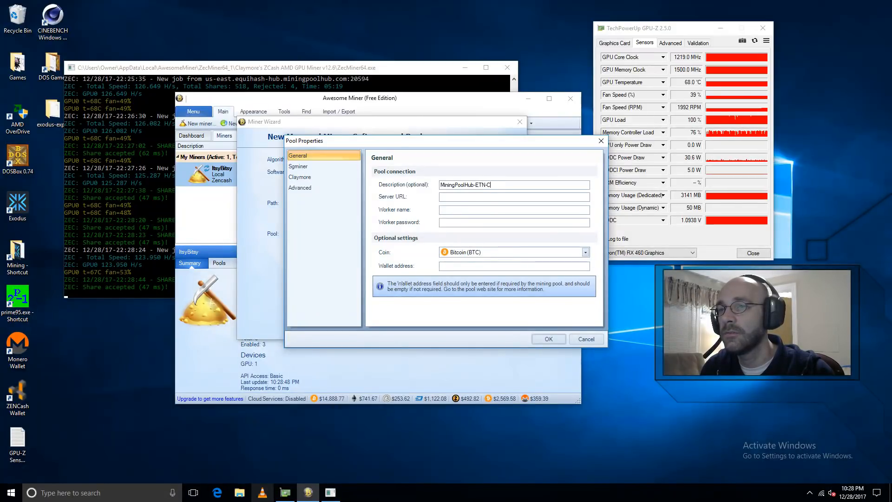
{"action": "type", "text": "PU"}
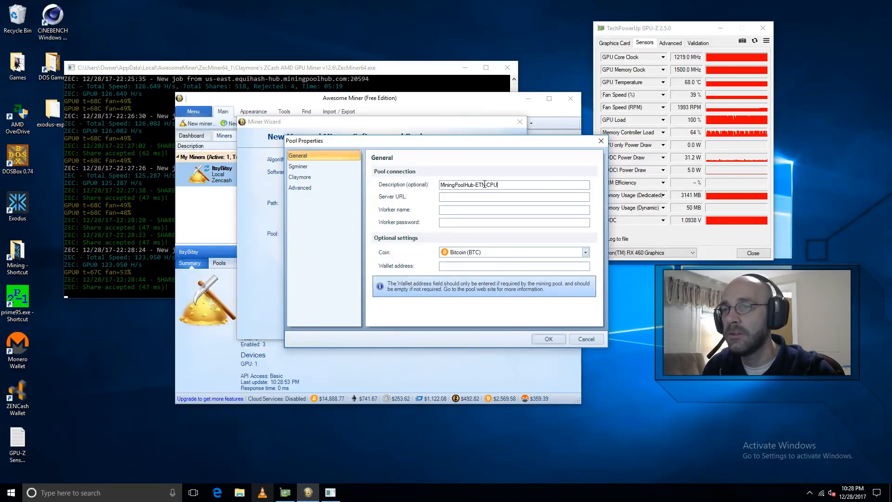
{"action": "left_click", "coordinate": [513, 196]}
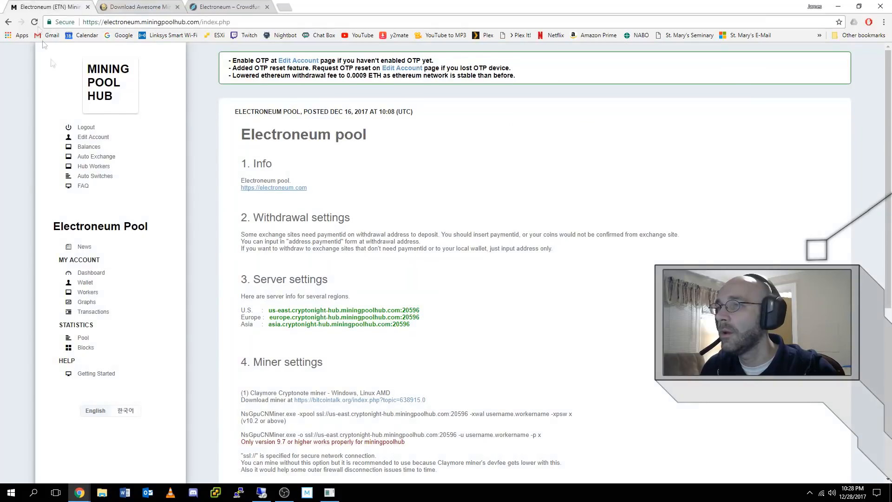
{"action": "mouse_move", "coordinate": [151, 234]}
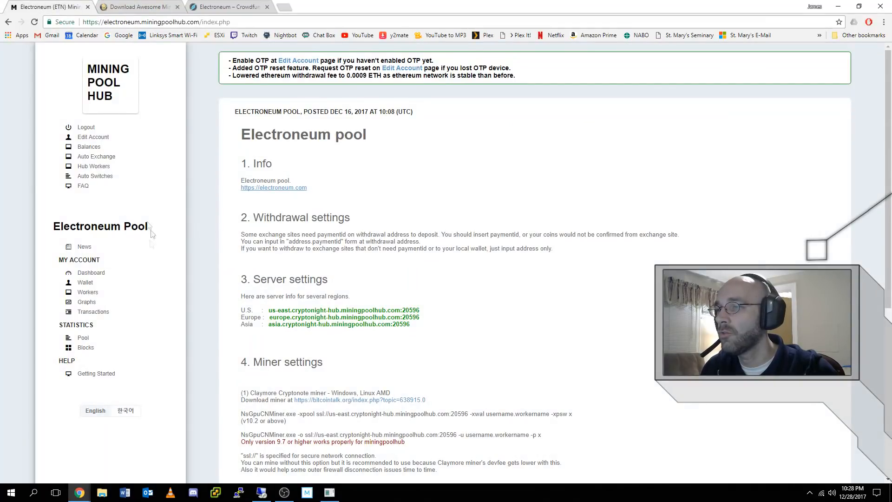
{"action": "mouse_move", "coordinate": [344, 362]}
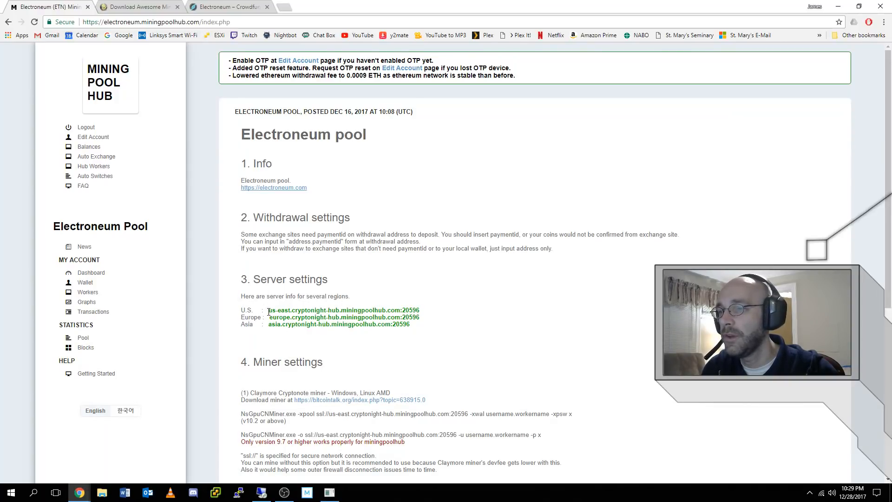
- Select the U.S. server address in the Electroneum pool's server settings
{"action": "left_click_drag", "start_coordinate": [267, 310], "coordinate": [415, 309]}
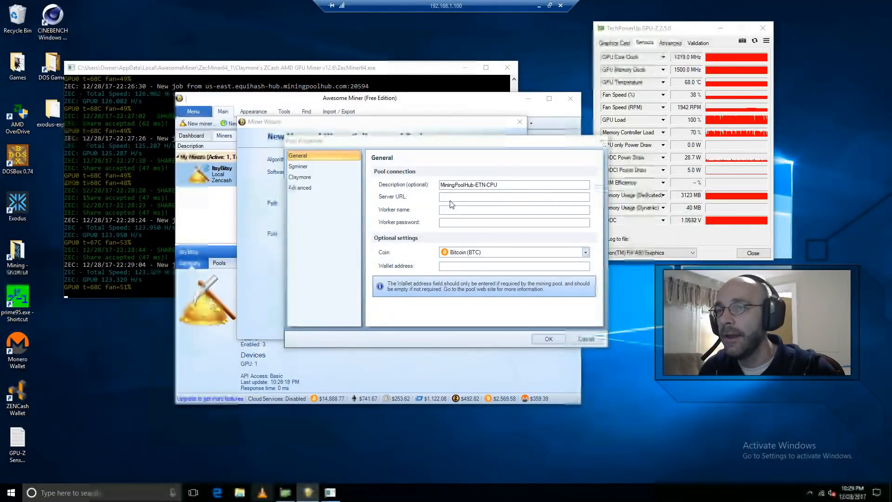
{"action": "right_click", "coordinate": [512, 196]}
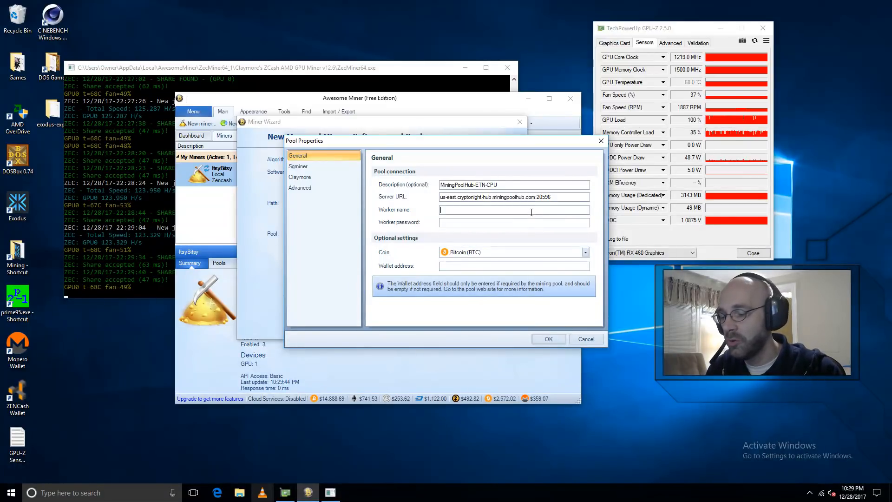
{"action": "type", "text": "Goose"}
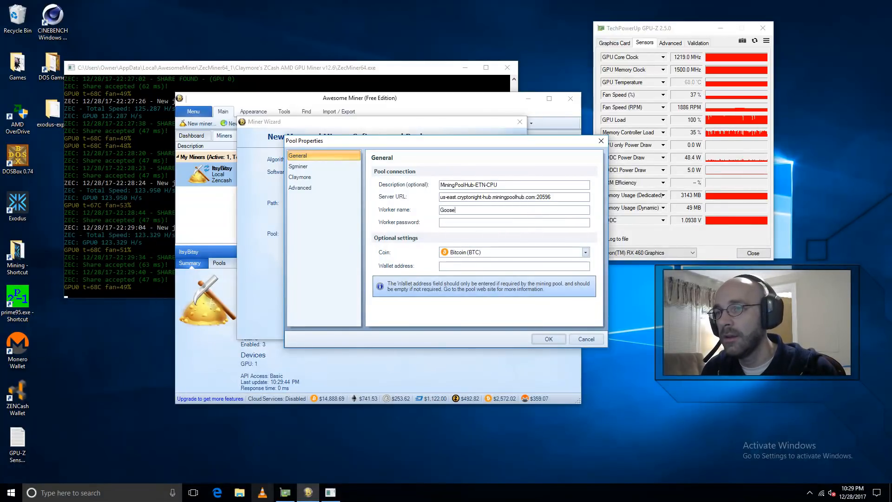
{"action": "type", "text": "Tech."}
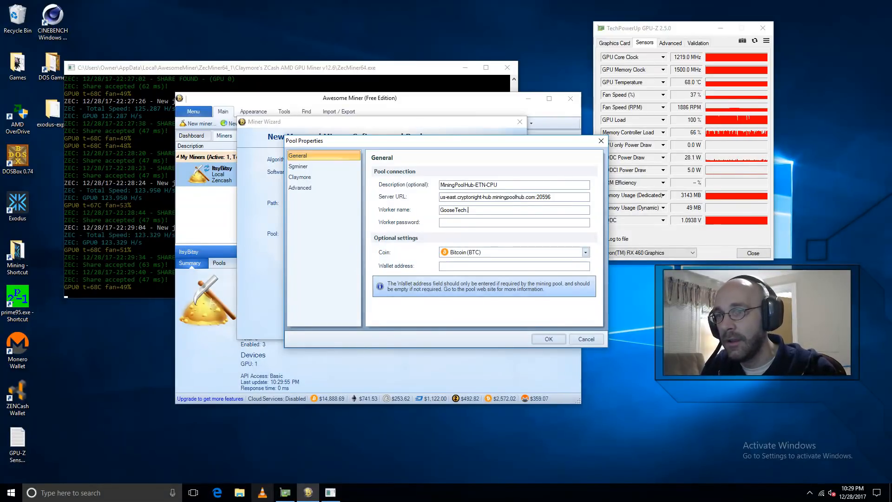
{"action": "type", "text": "lt"}
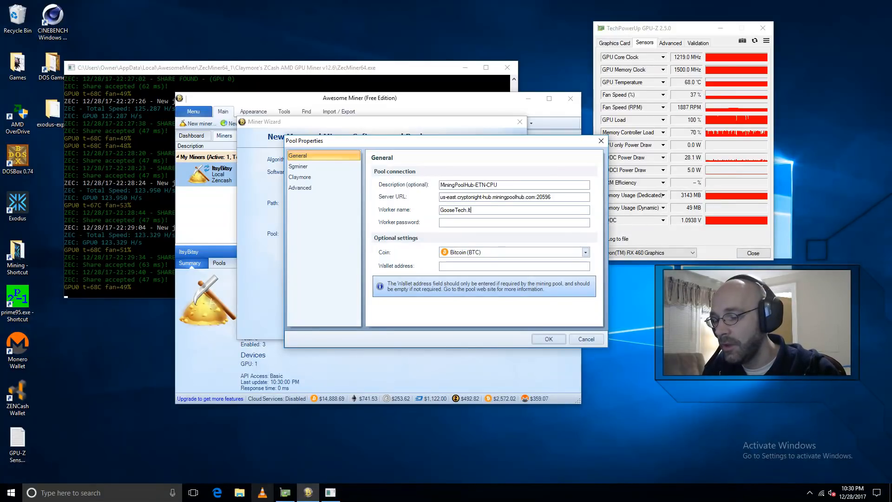
{"action": "type", "text": "tsyBitsyC"}
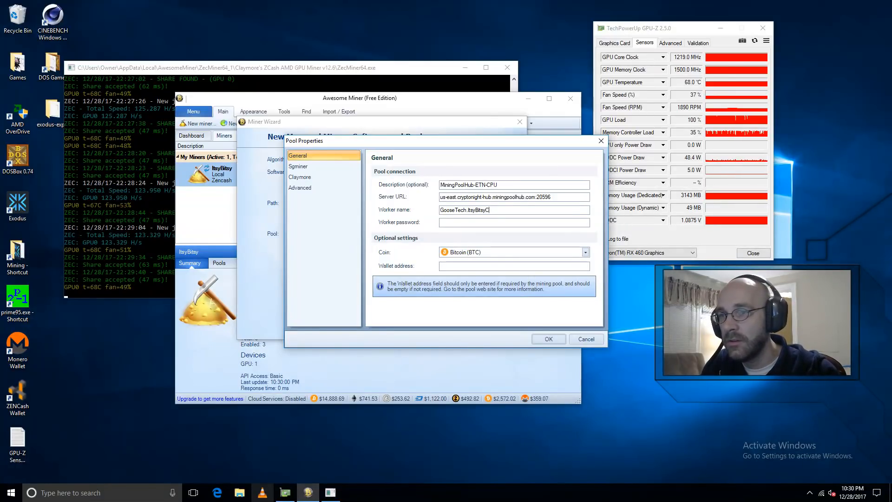
{"action": "type", "text": "PU"}
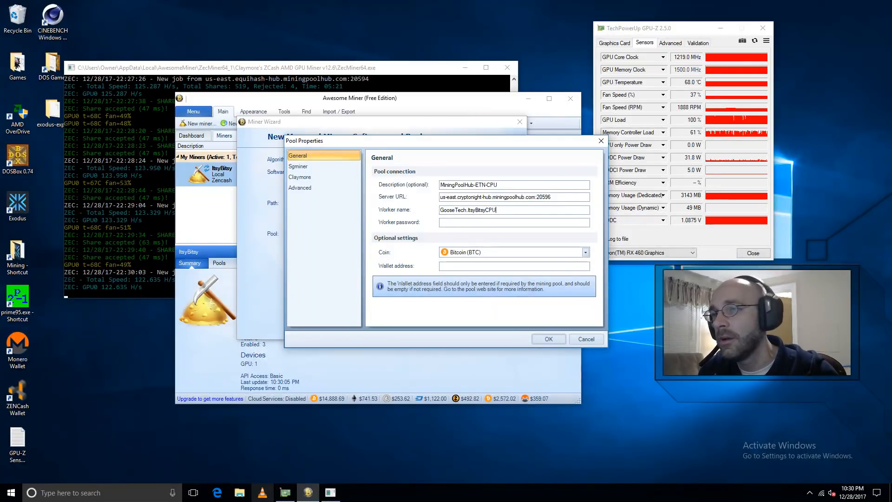
{"action": "type", "text": "x"}
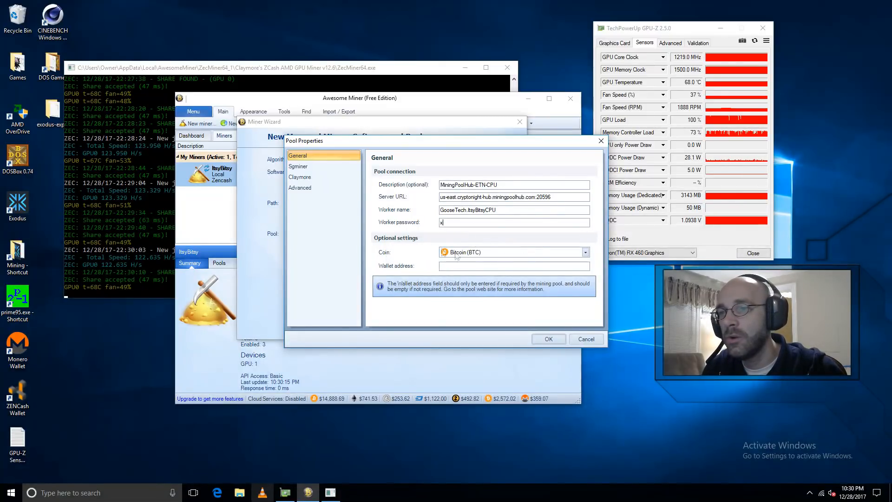
- Pick Electroneum (ETN) under CryptoNight as the pool's coin and save with OK
{"action": "left_click", "coordinate": [584, 252]}
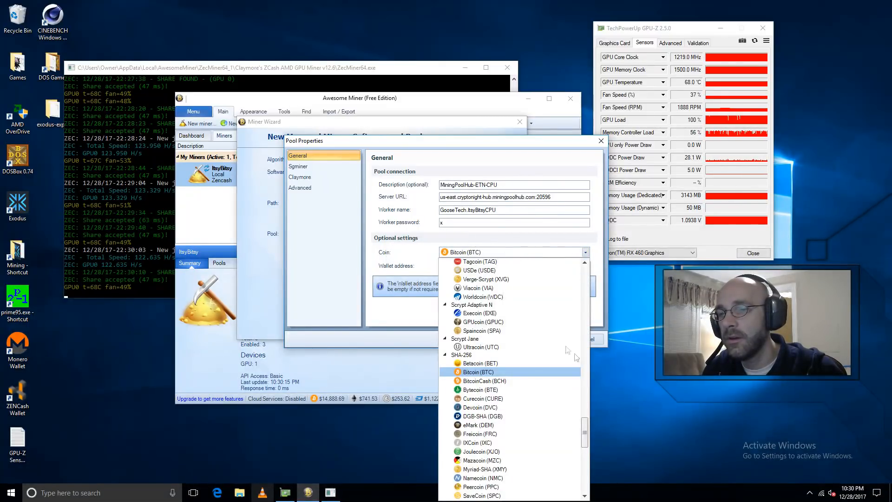
{"action": "scroll", "scroll_direction": "down", "scroll_amount": 3}
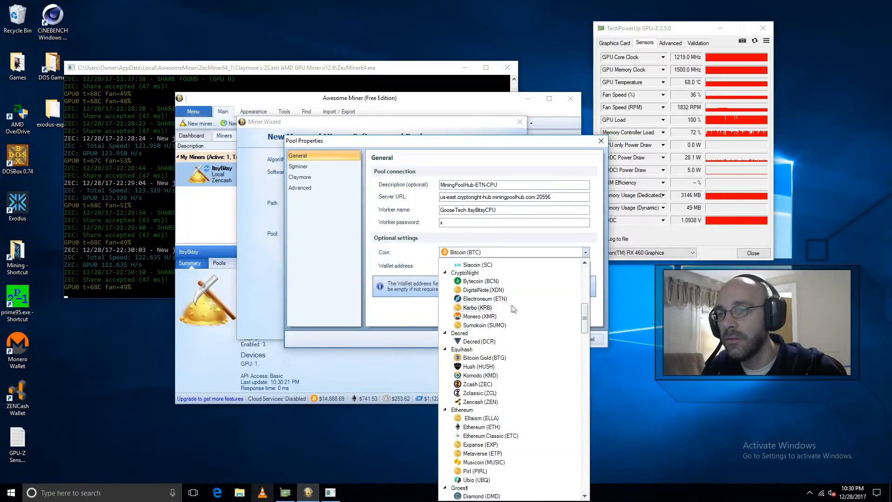
{"action": "left_click", "coordinate": [482, 298]}
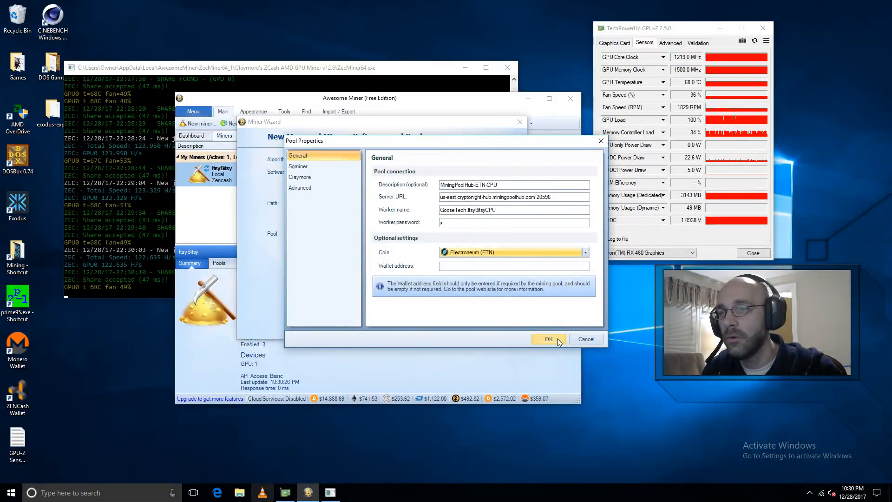
{"action": "left_click", "coordinate": [548, 339]}
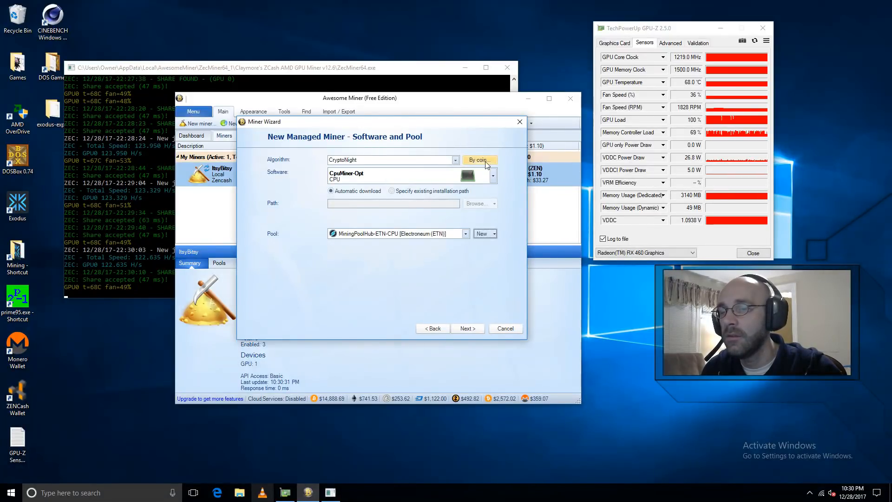
{"action": "mouse_move", "coordinate": [380, 182]}
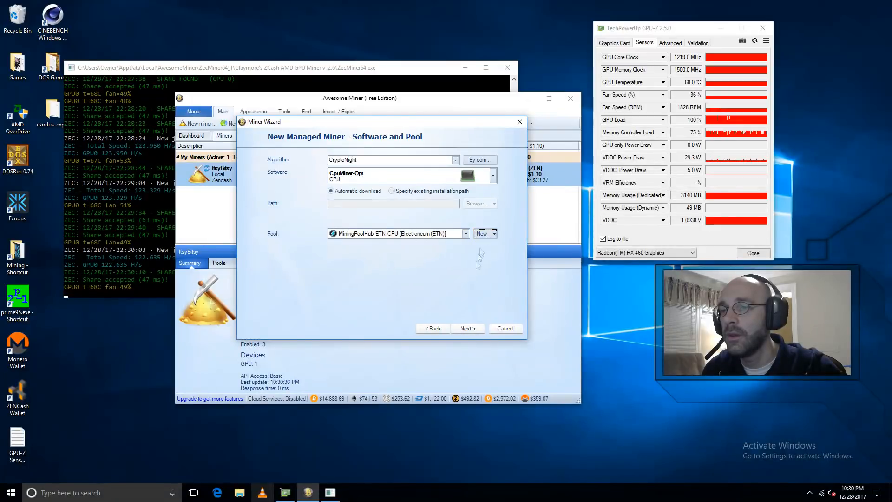
- Confirm and finish the Miner Wizard to create the CryptoNight CPU miner
{"action": "left_click", "coordinate": [466, 328]}
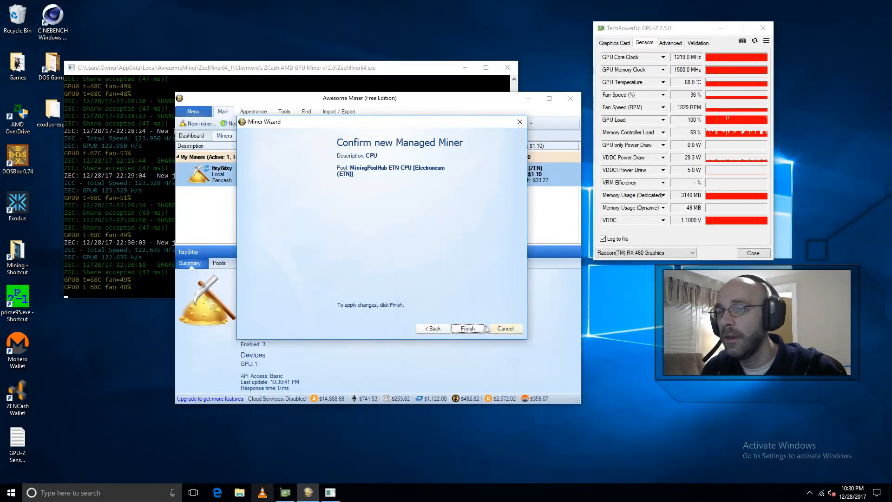
{"action": "left_click", "coordinate": [466, 328]}
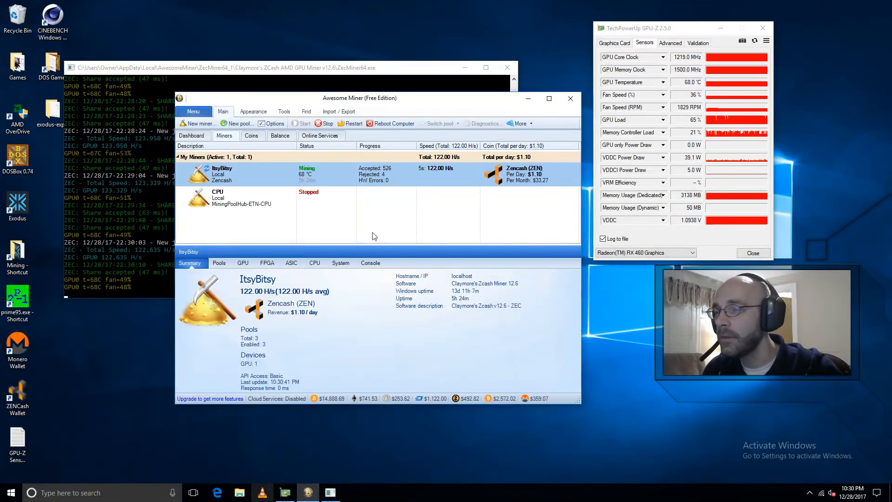
- Select the new CPU miner row to view its CpuMiner-Opt 3.7.6 summary
{"action": "left_click", "coordinate": [239, 203]}
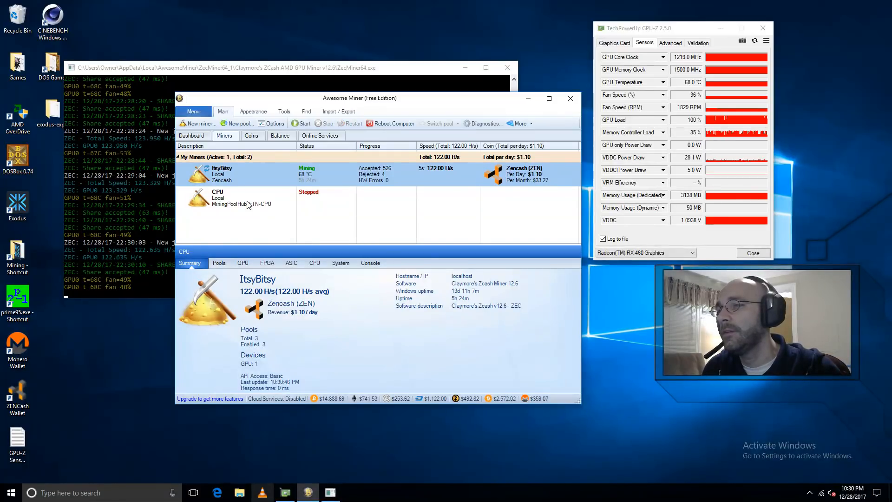
{"action": "left_click", "coordinate": [242, 203]}
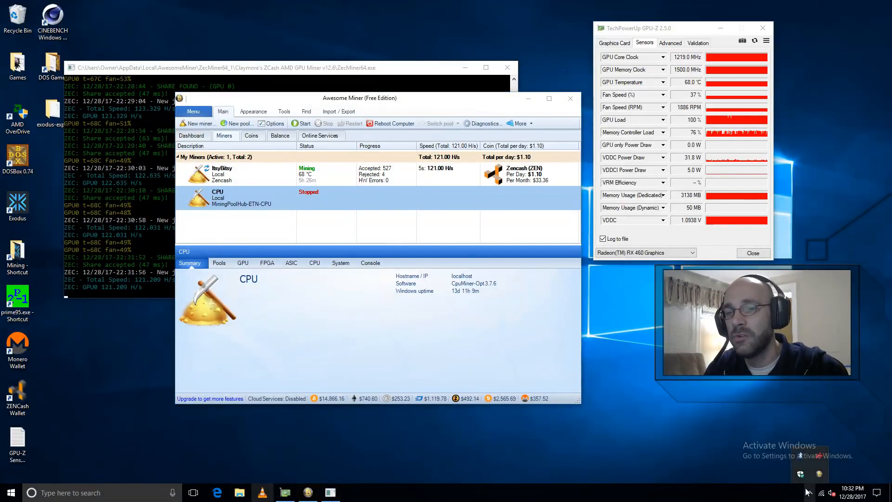
- Open Windows Defender from the tray and reach the antivirus Exclusions page
{"action": "left_click", "coordinate": [352, 492]}
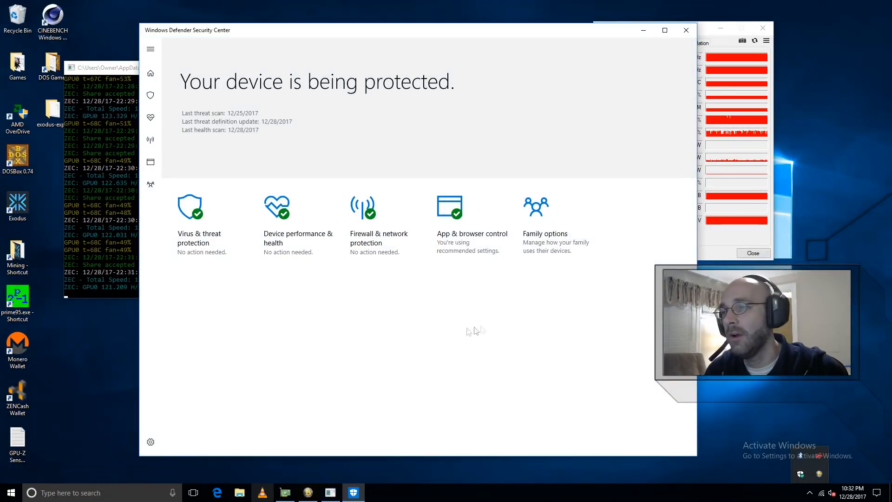
{"action": "mouse_move", "coordinate": [213, 225]}
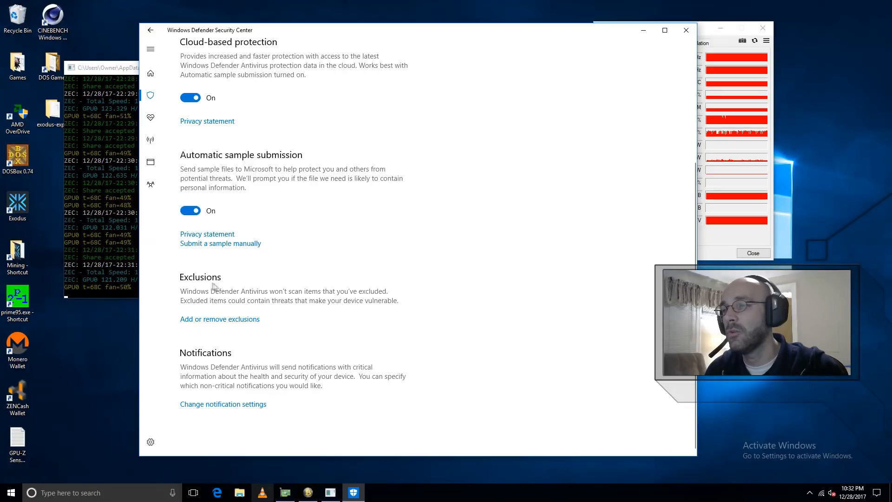
{"action": "mouse_move", "coordinate": [238, 326]}
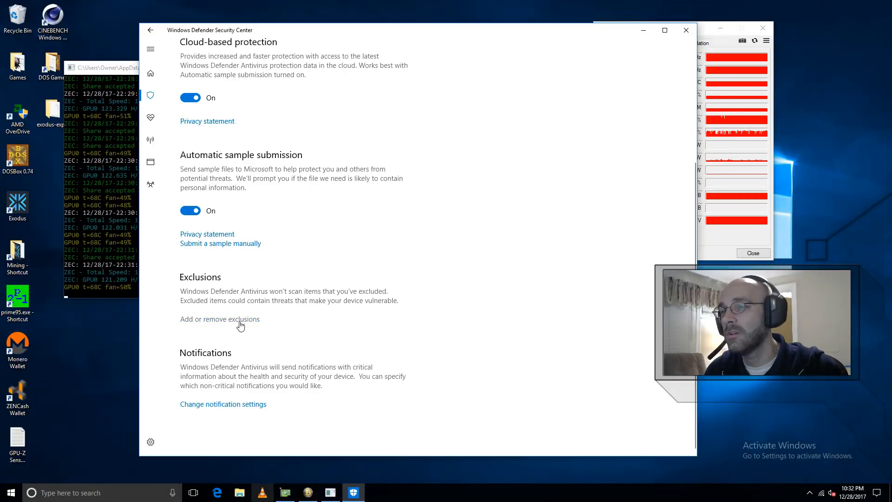
{"action": "left_click", "coordinate": [219, 319]}
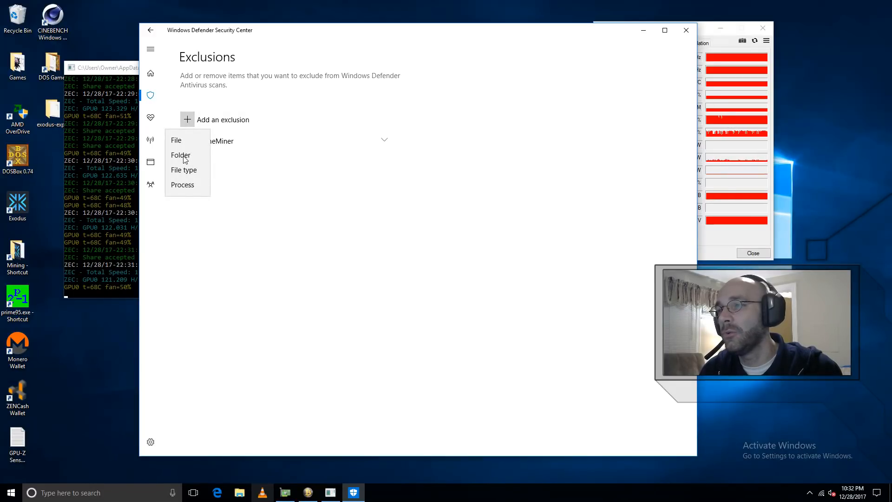
- Choose a Folder exclusion and enter %AppData% in the folder path box
{"action": "left_click", "coordinate": [181, 155]}
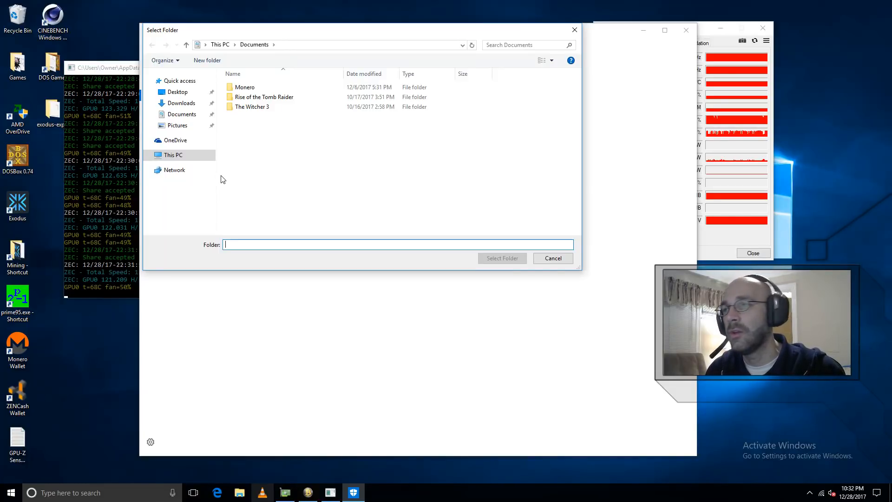
{"action": "mouse_move", "coordinate": [327, 215]}
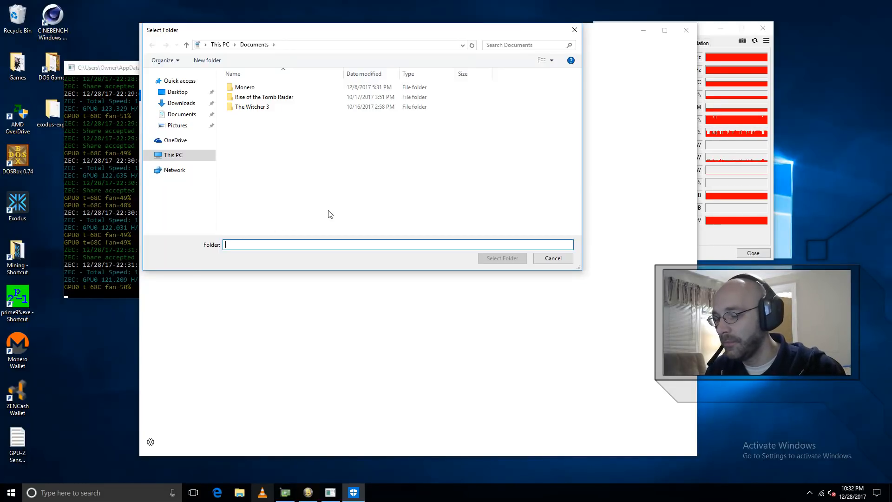
{"action": "type", "text": "%"}
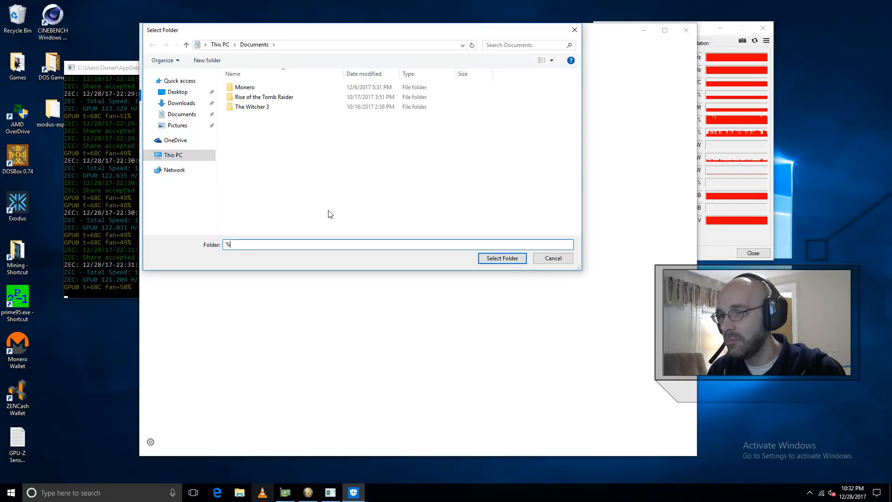
{"action": "type", "text": "AppData"}
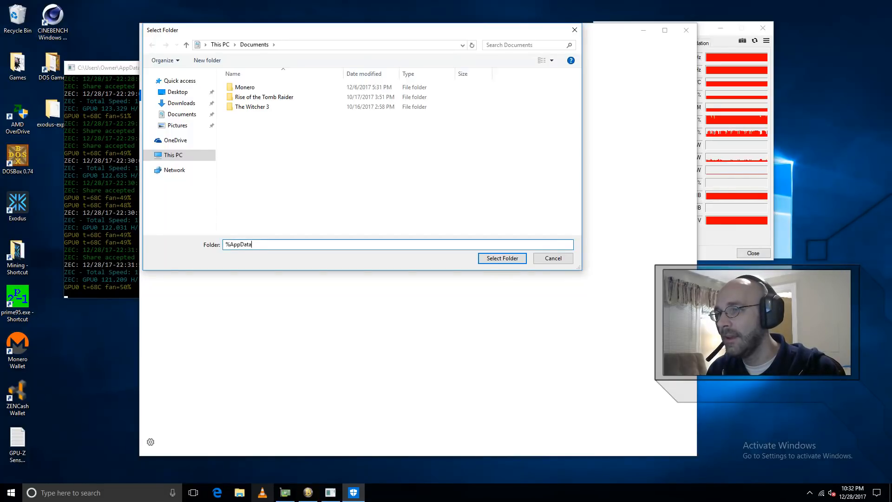
{"action": "type", "text": "%"}
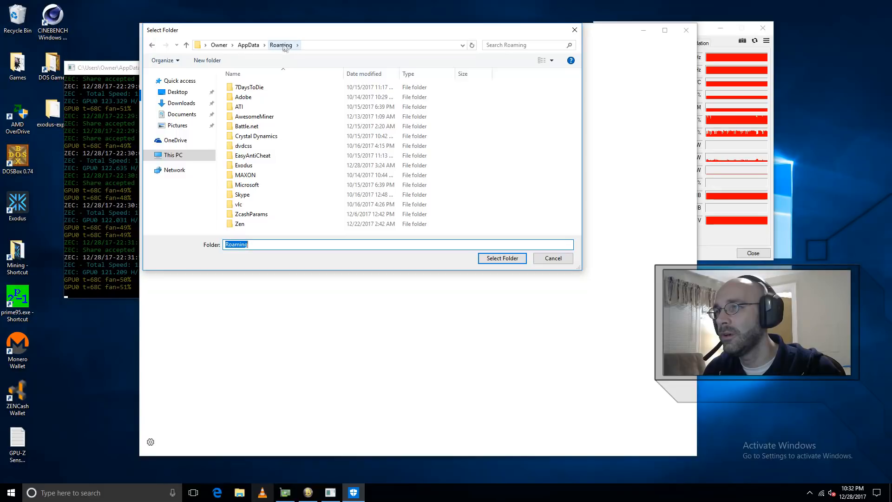
{"action": "mouse_move", "coordinate": [259, 66]}
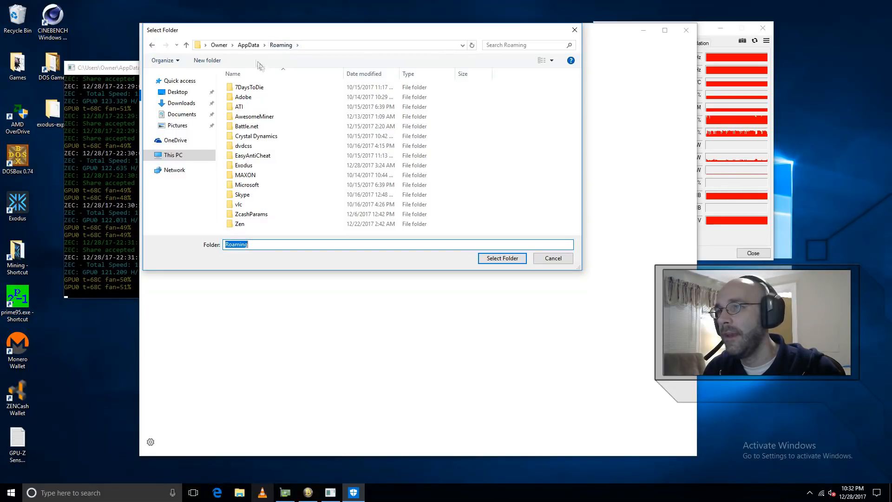
- Navigate up to AppData\Local and select the AwesomeMiner folder
{"action": "left_click", "coordinate": [248, 45]}
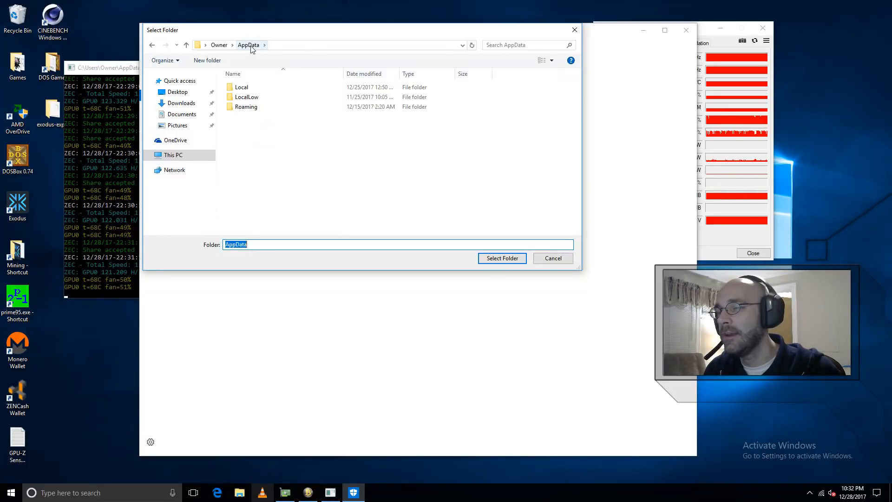
{"action": "left_click", "coordinate": [241, 86]}
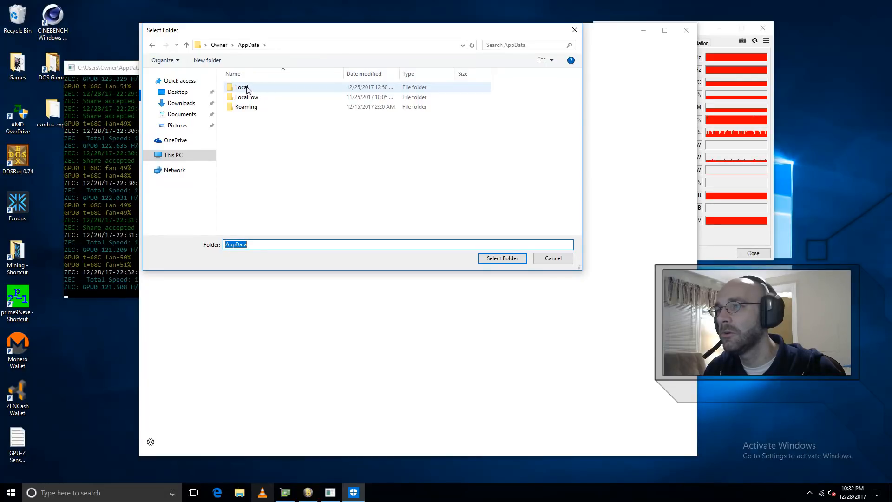
{"action": "double_click", "coordinate": [242, 86]}
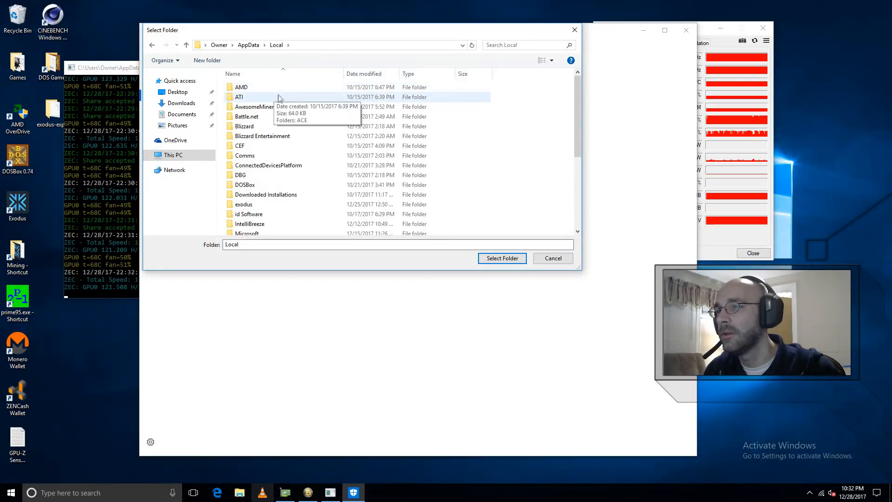
{"action": "mouse_move", "coordinate": [254, 107]}
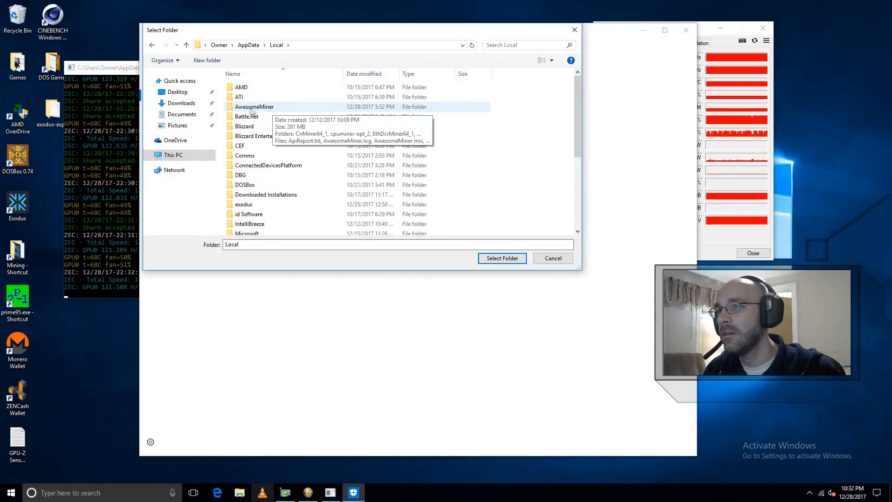
{"action": "left_click", "coordinate": [254, 107]}
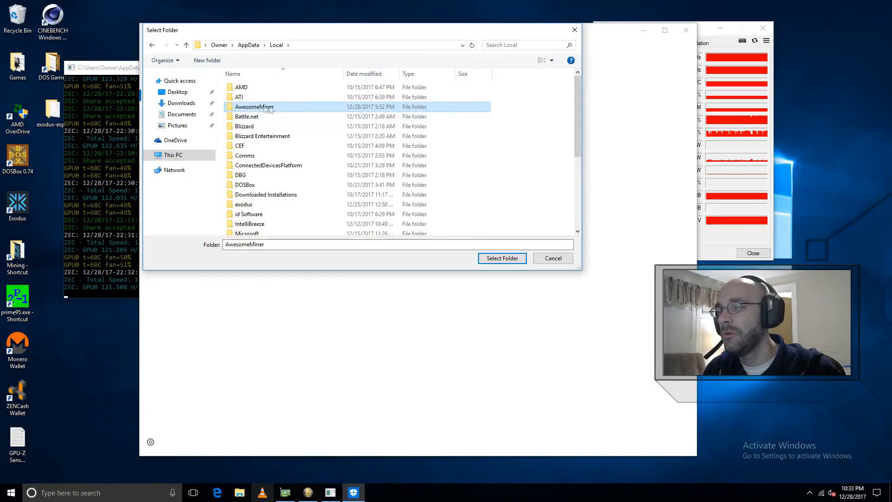
{"action": "mouse_move", "coordinate": [254, 107]}
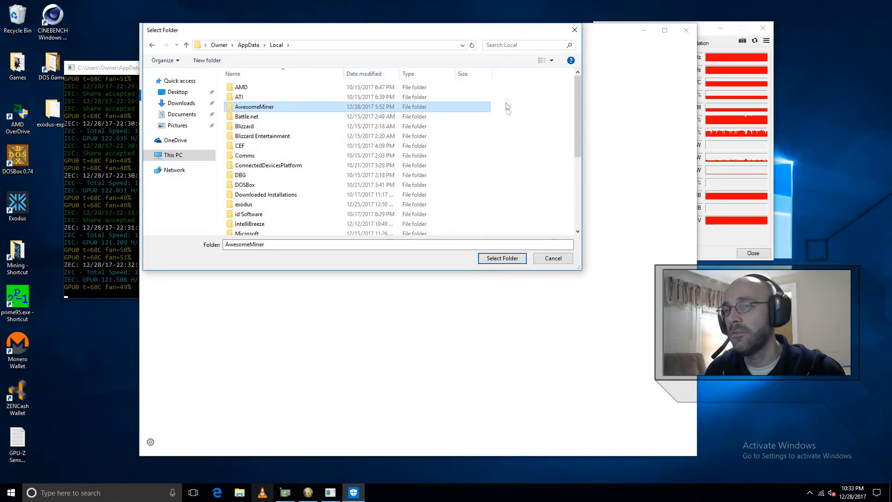
{"action": "left_click", "coordinate": [501, 258]}
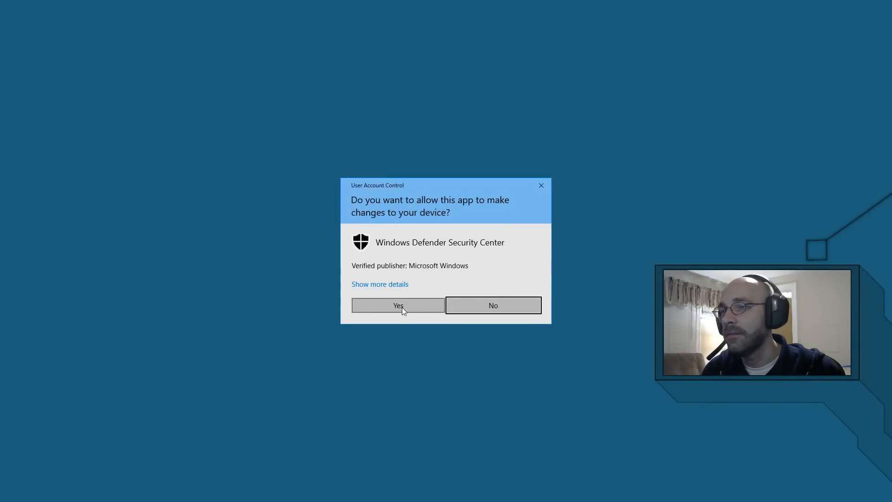
- Approve the AwesomeMiner folder exclusion on the User Account Control prompt
{"action": "left_click", "coordinate": [398, 305]}
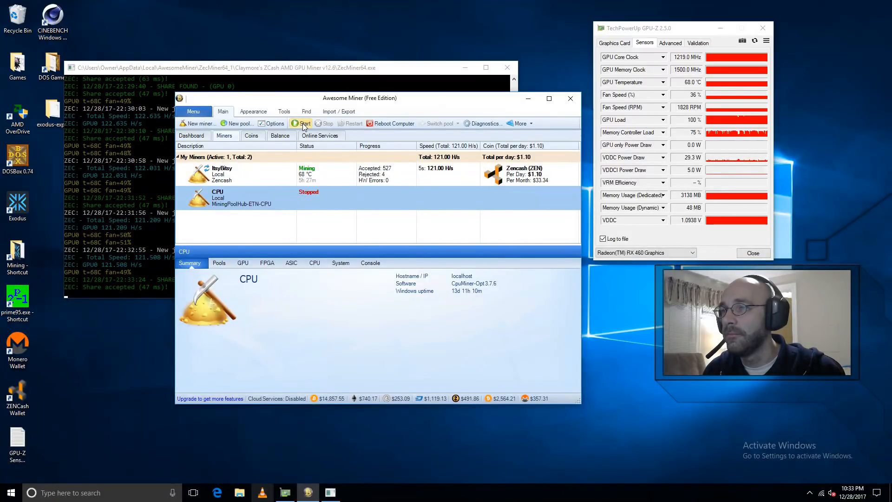
{"action": "left_click", "coordinate": [302, 124]}
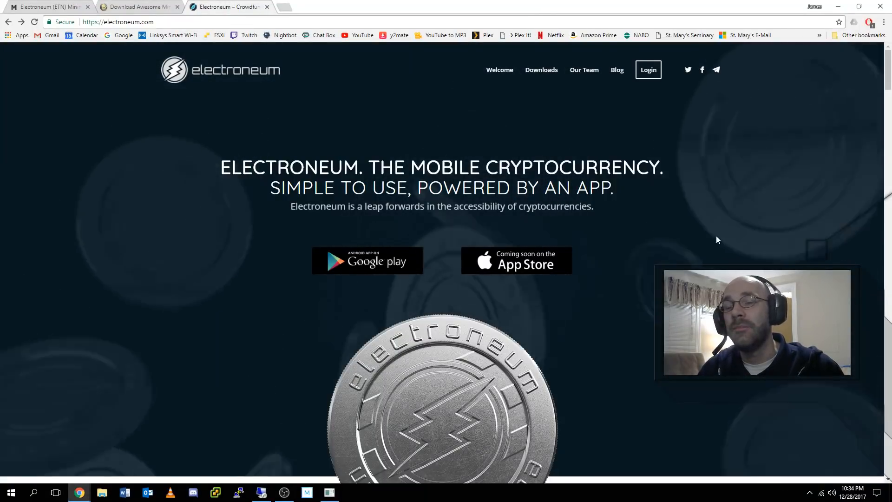
{"action": "scroll", "scroll_direction": "down", "scroll_amount": 3}
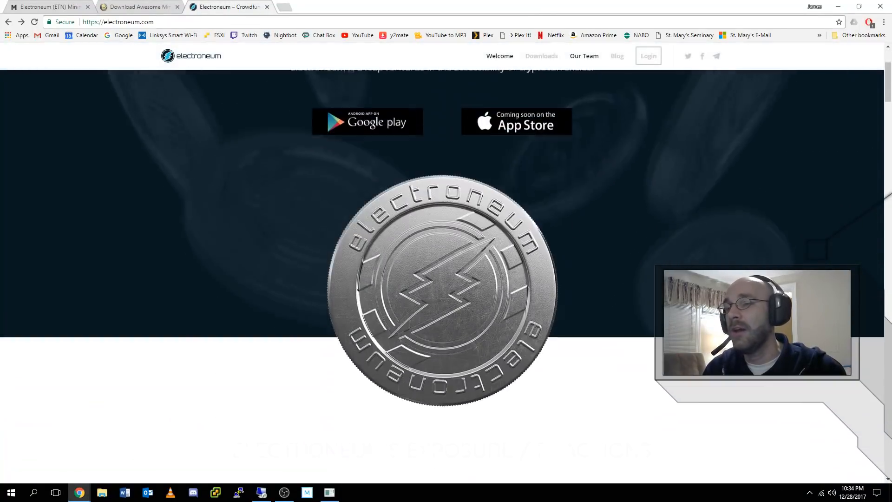
{"action": "scroll", "scroll_direction": "down", "scroll_amount": 3}
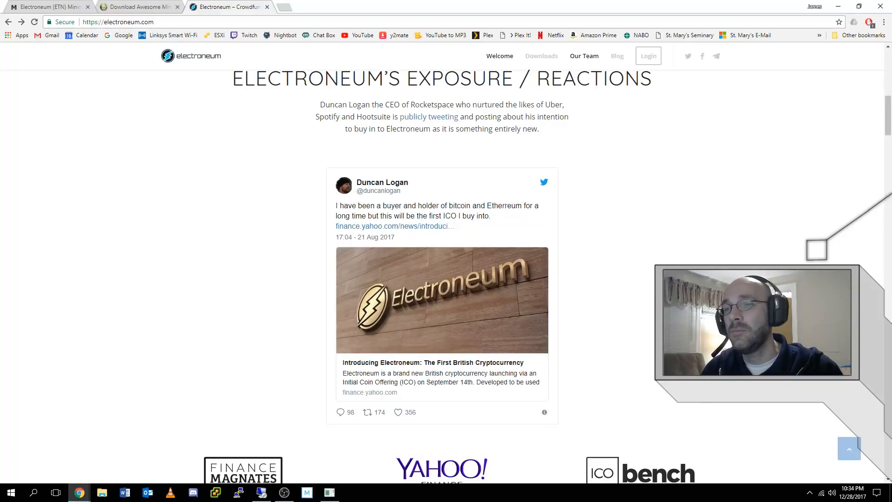
{"action": "scroll", "scroll_direction": "down", "scroll_amount": 3}
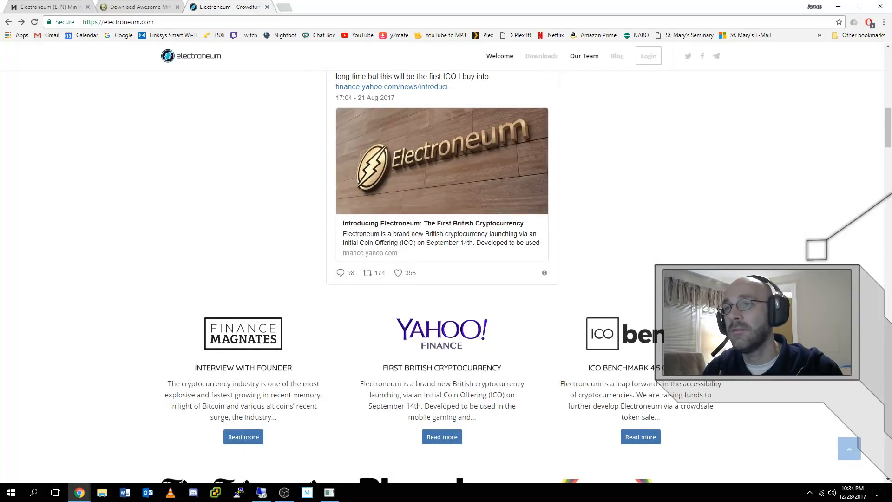